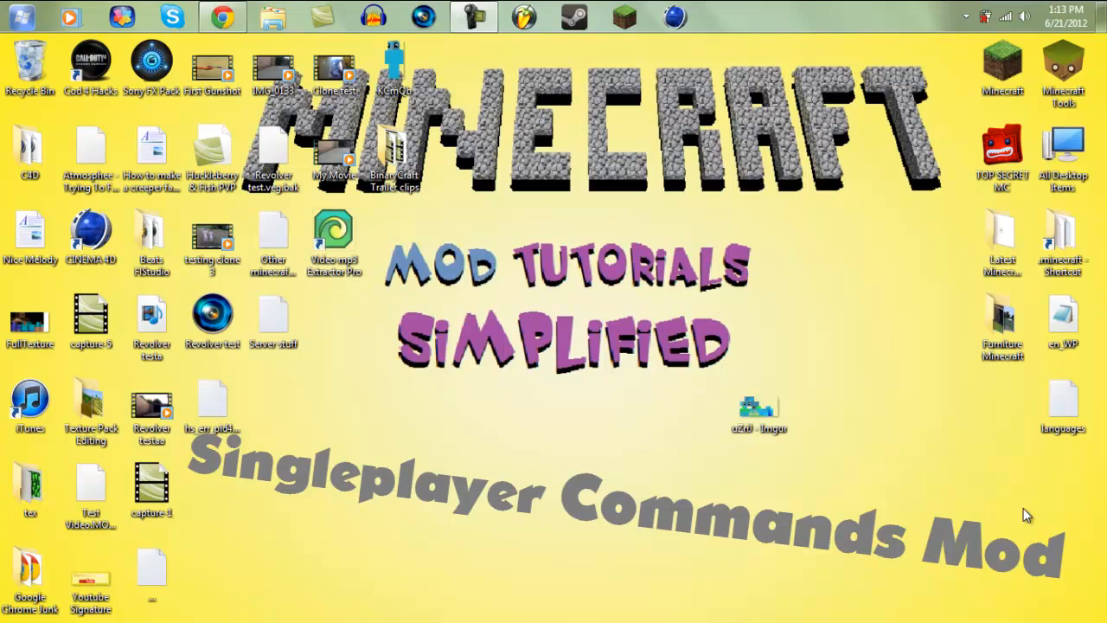
pyautogui.moveTo(436, 225)
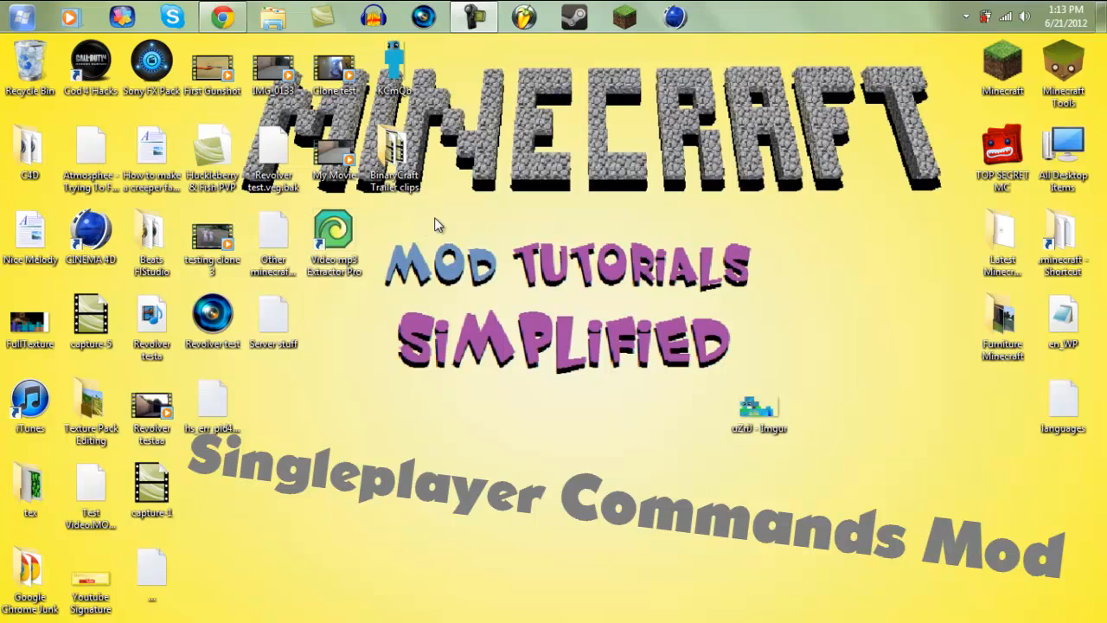
pyautogui.moveTo(554, 233)
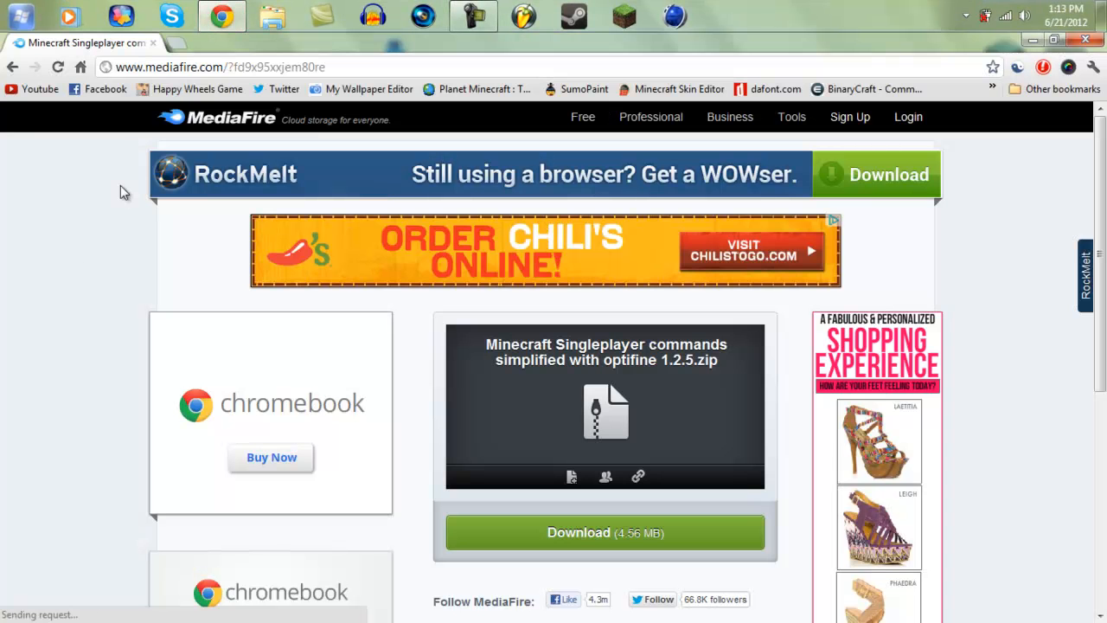
pyautogui.moveTo(83, 125)
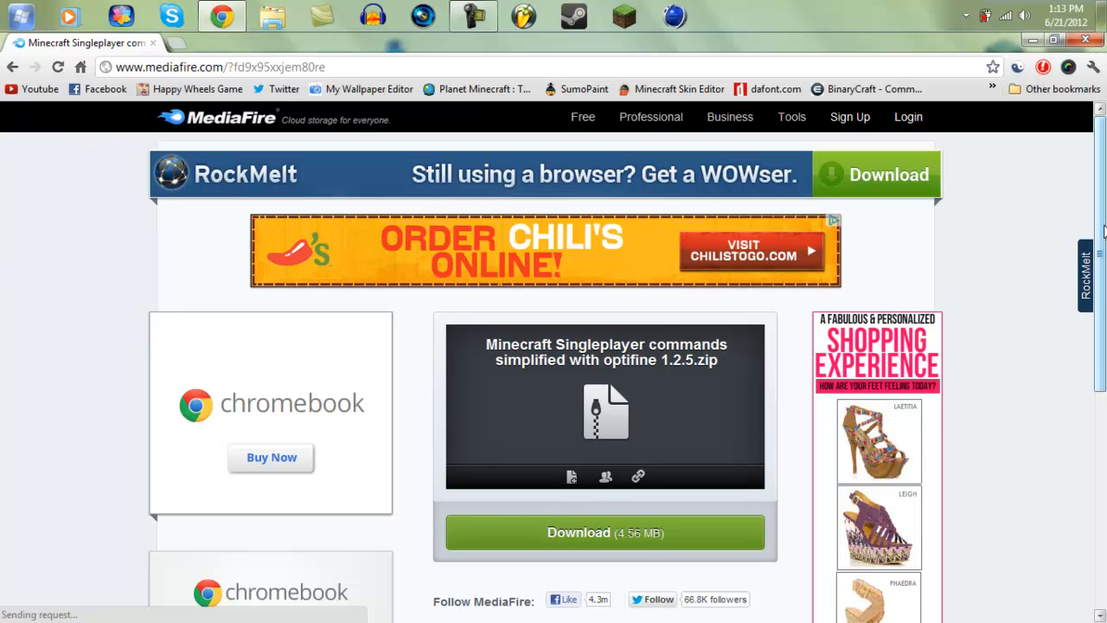
# Download the Singleplayer commands zip from the MediaFire page.
pyautogui.scroll(-3)
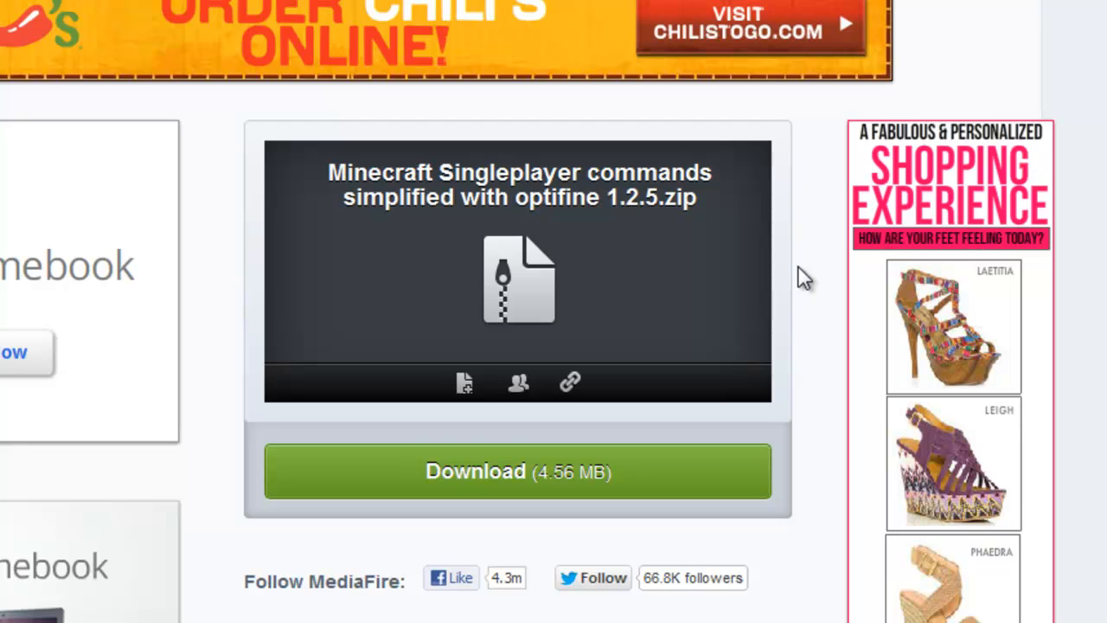
pyautogui.moveTo(707, 499)
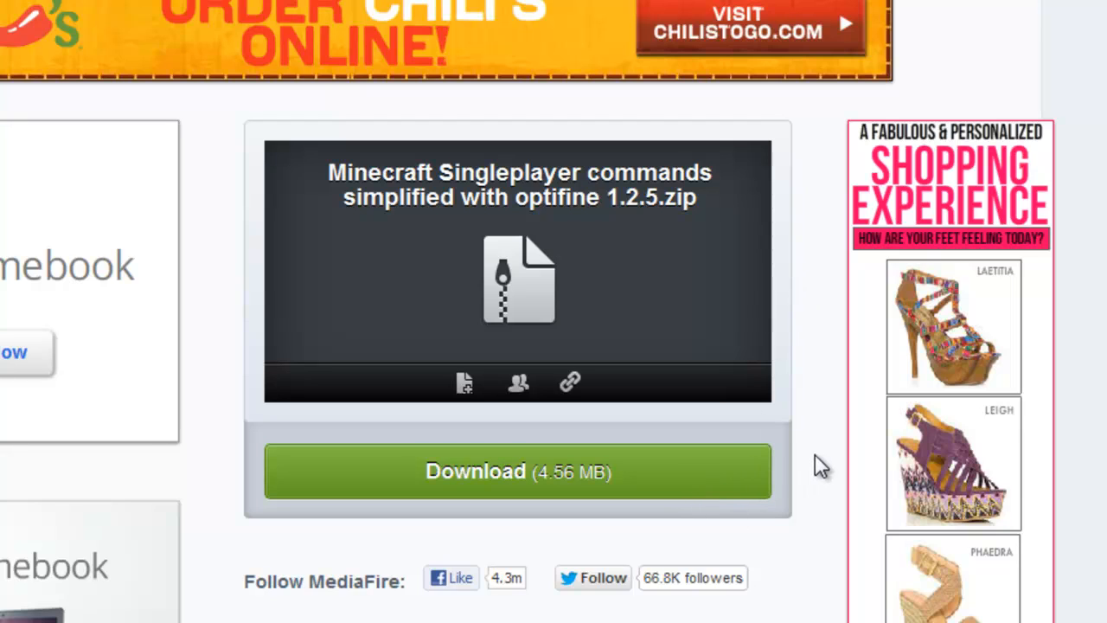
pyautogui.click(518, 470)
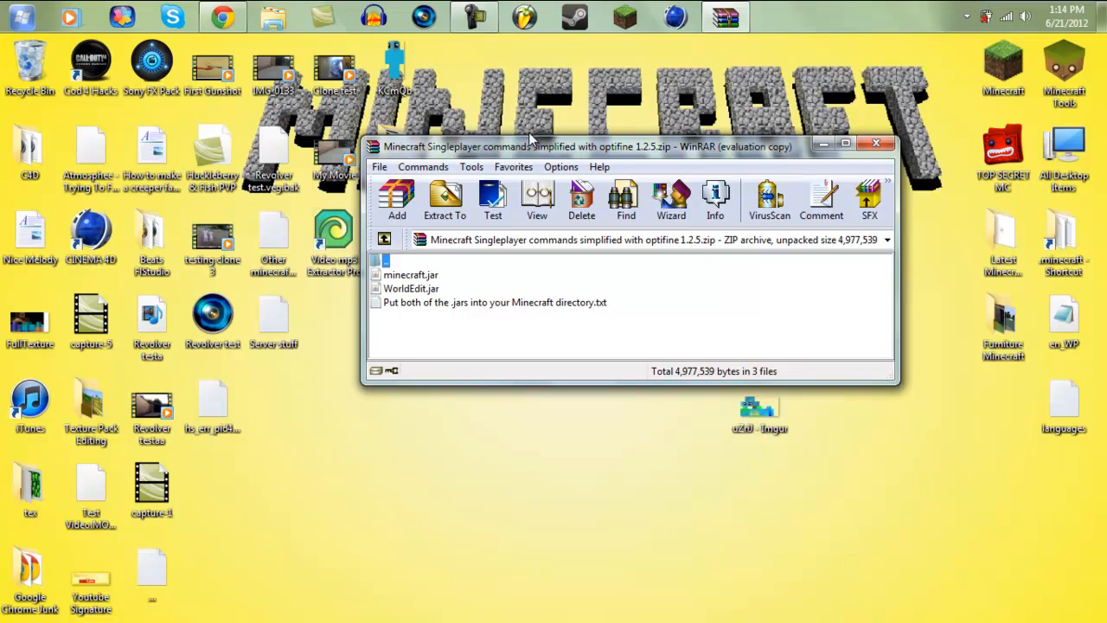
pyautogui.moveTo(550, 60)
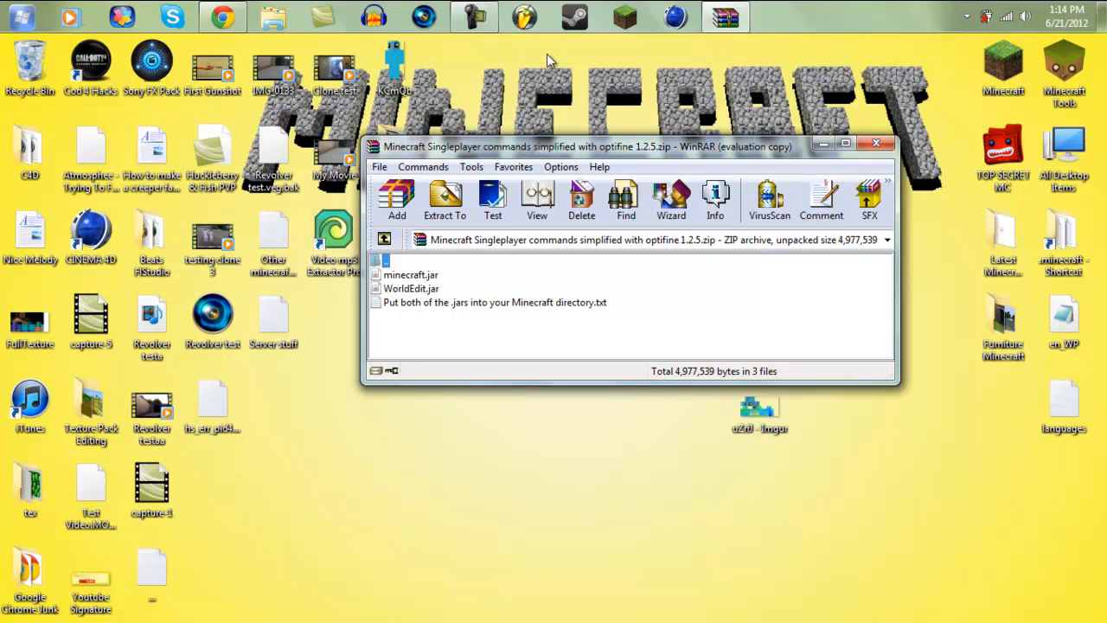
# Search the Start Menu for %appdata% and open the Roaming folder.
pyautogui.click(21, 17)
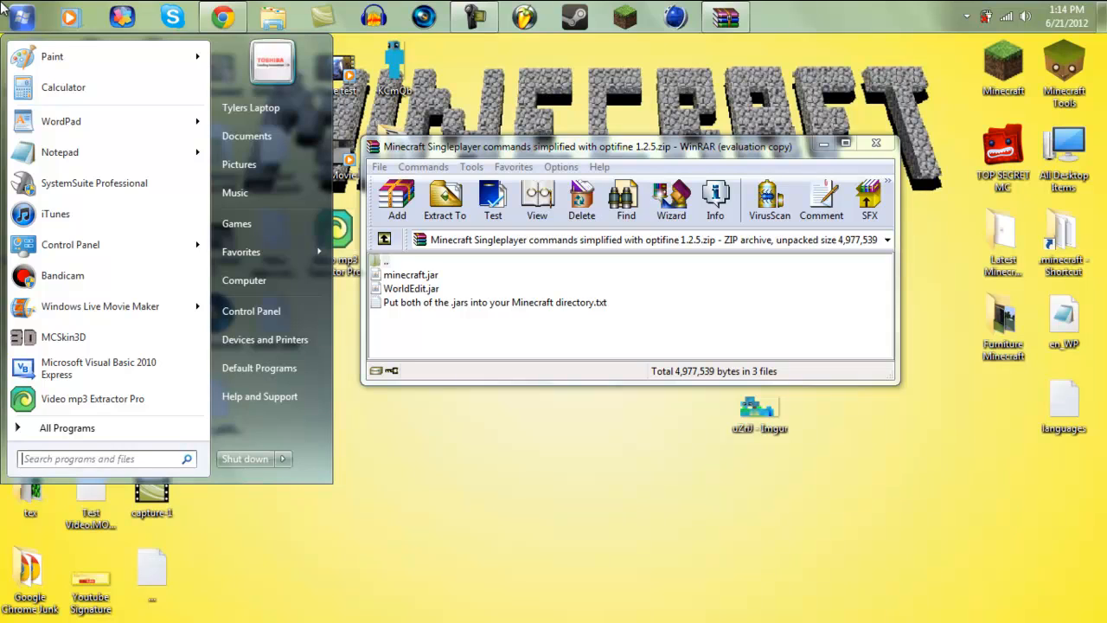
pyautogui.write('%appdata%')
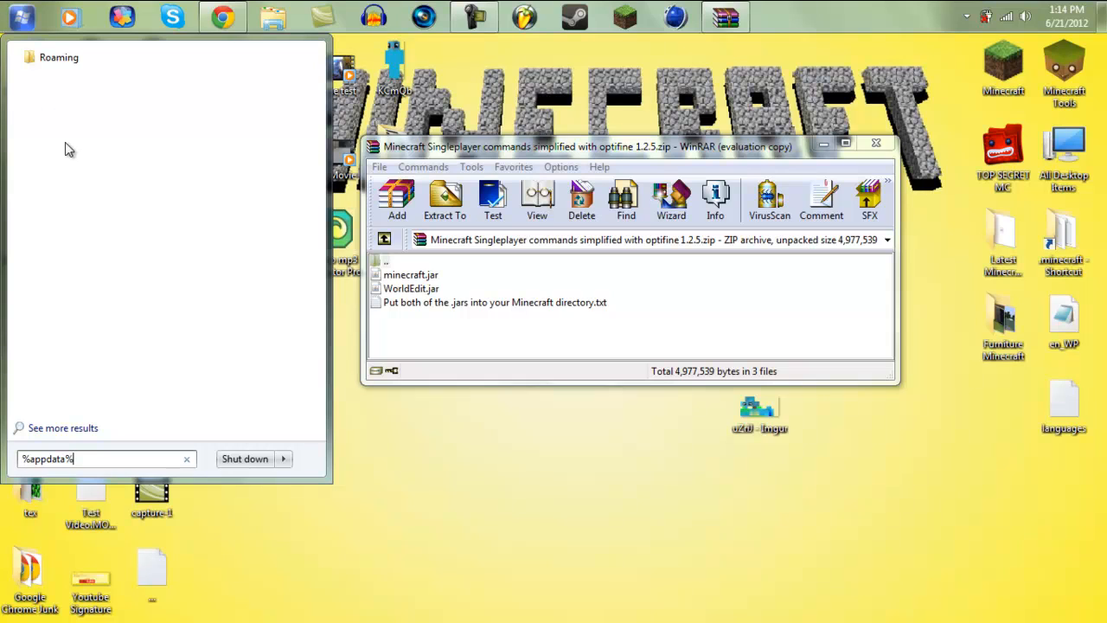
pyautogui.moveTo(93, 173)
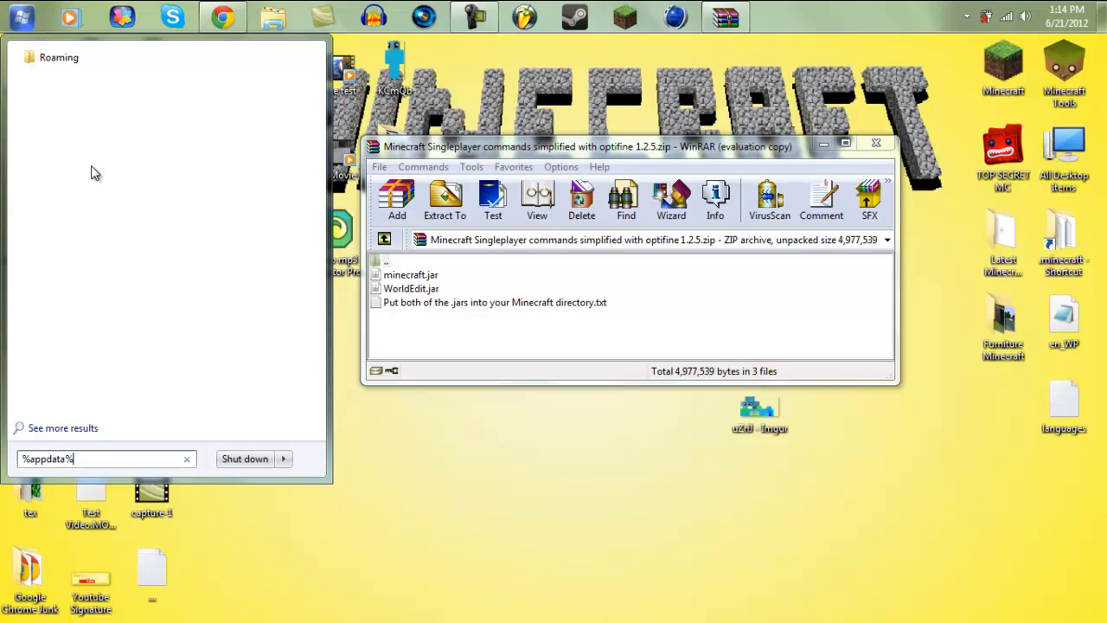
pyautogui.moveTo(102, 57)
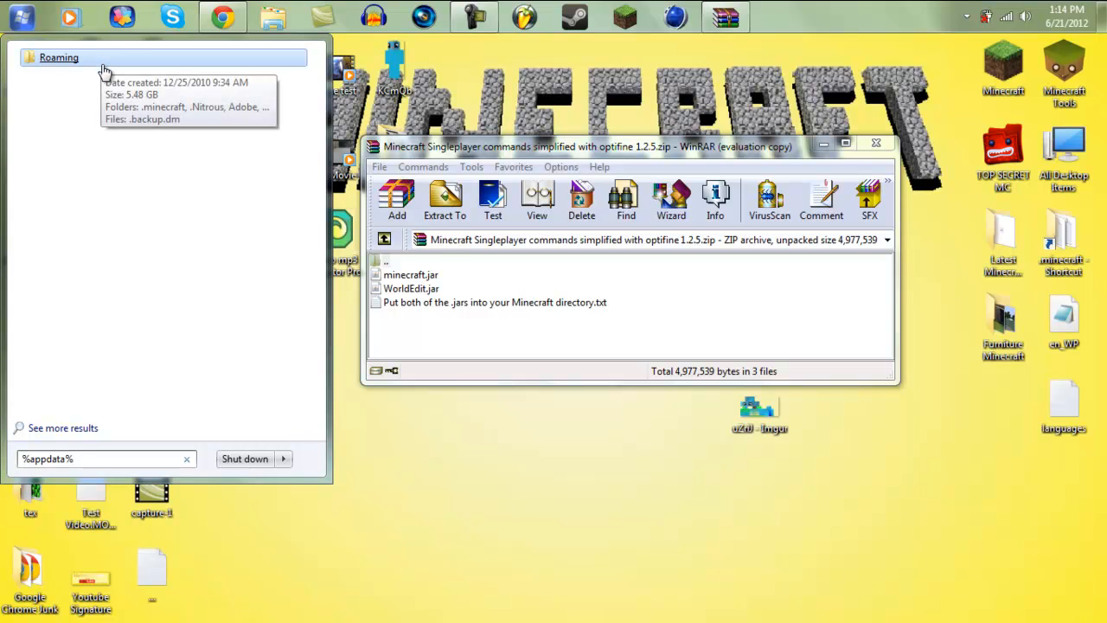
pyautogui.click(59, 57)
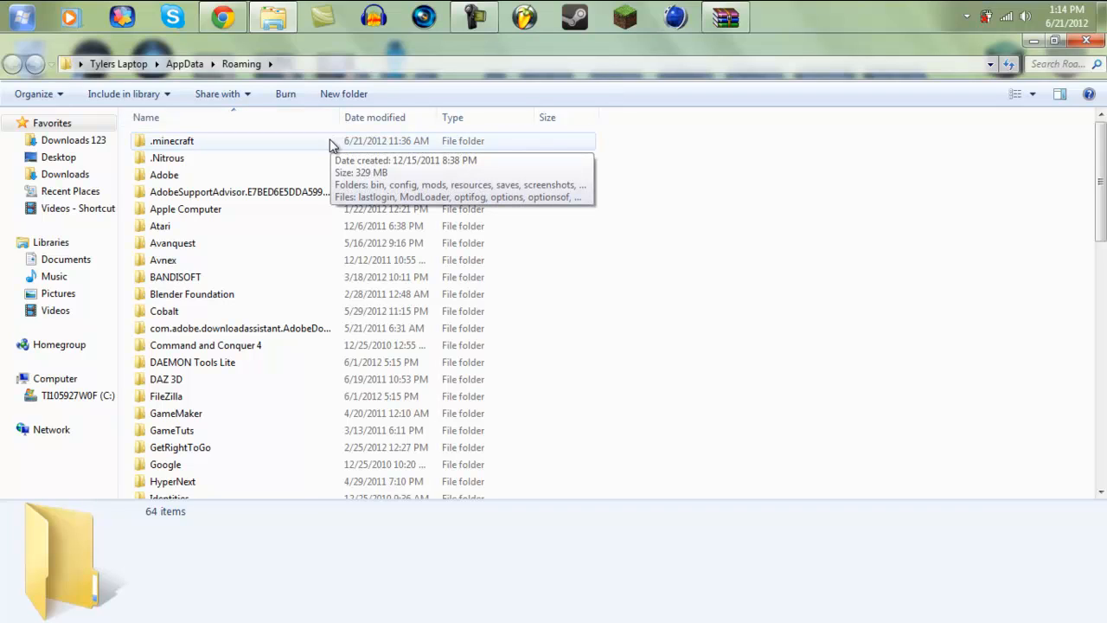
pyautogui.moveTo(498, 142)
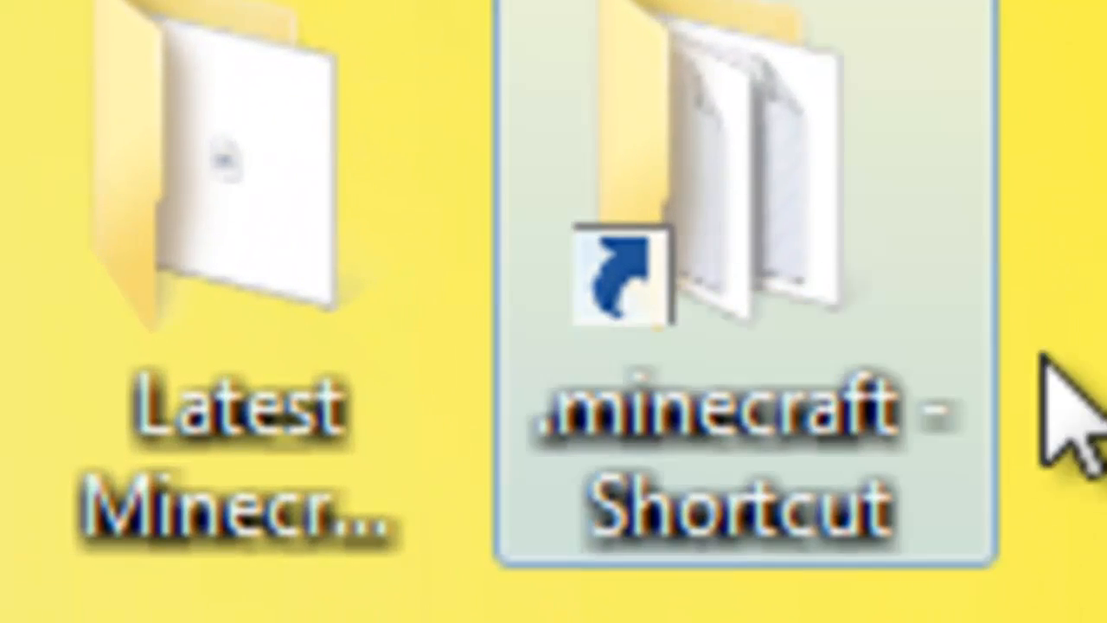
pyautogui.doubleClick(726, 173)
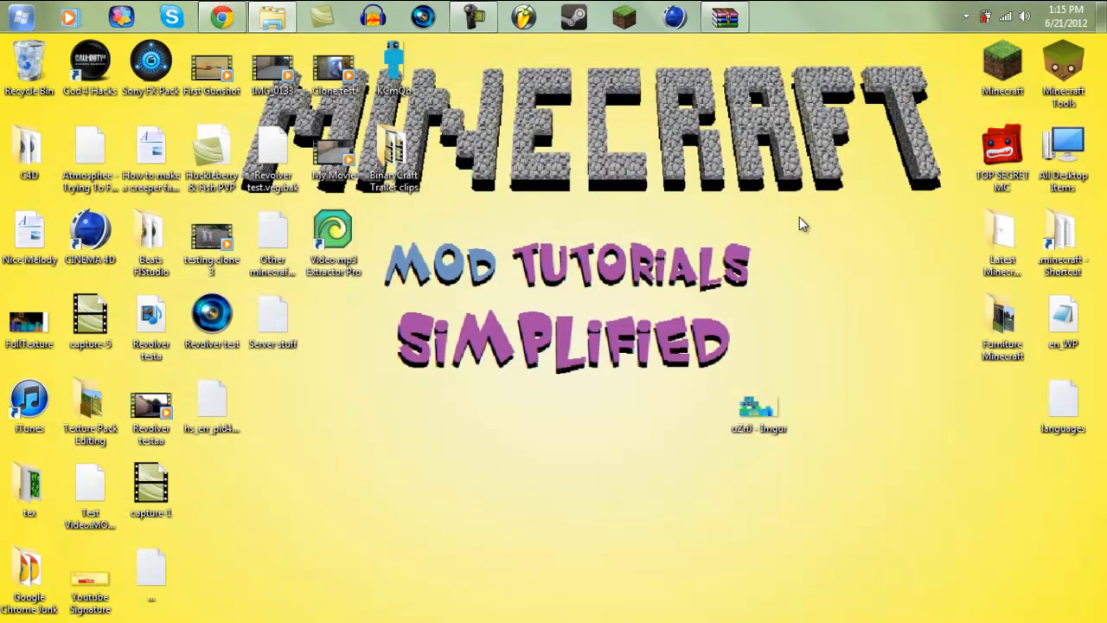
pyautogui.click(274, 17)
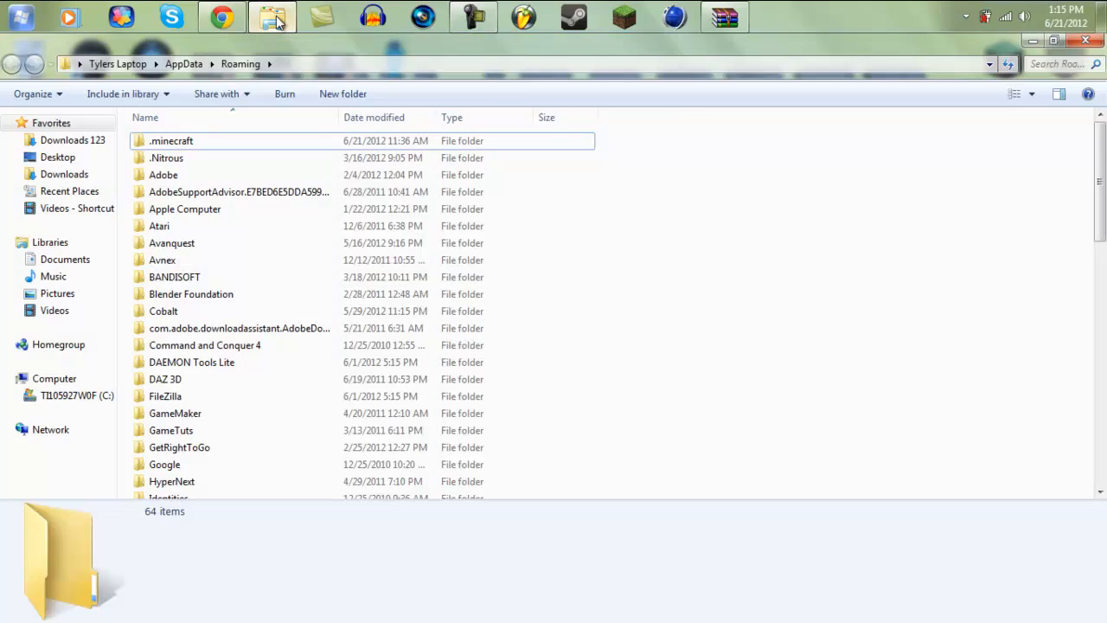
pyautogui.moveTo(280, 147)
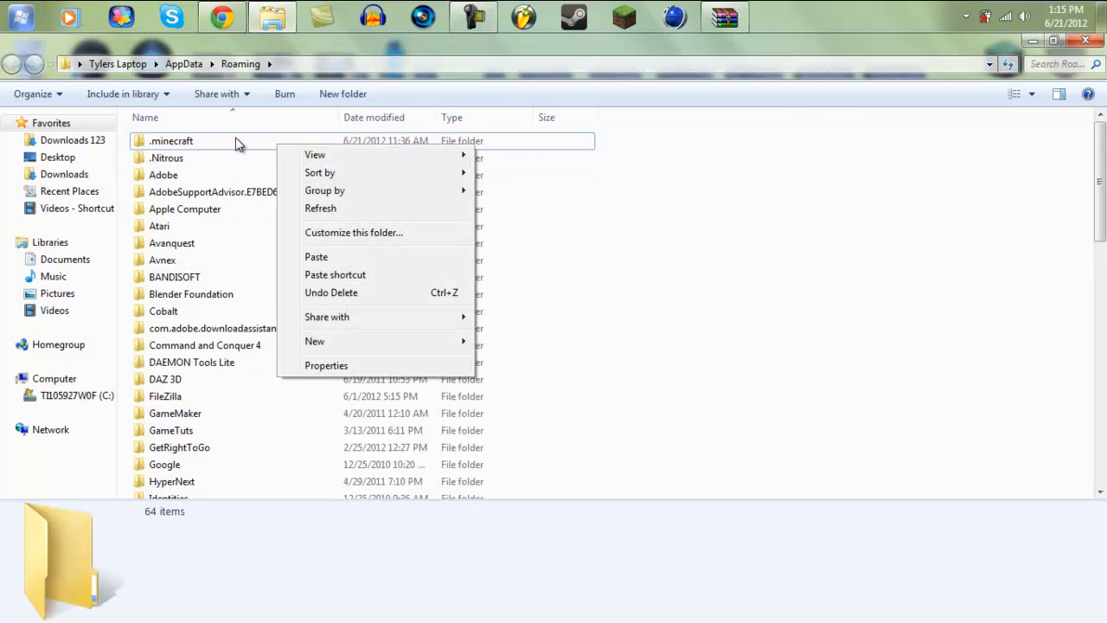
pyautogui.rightClick(170, 140)
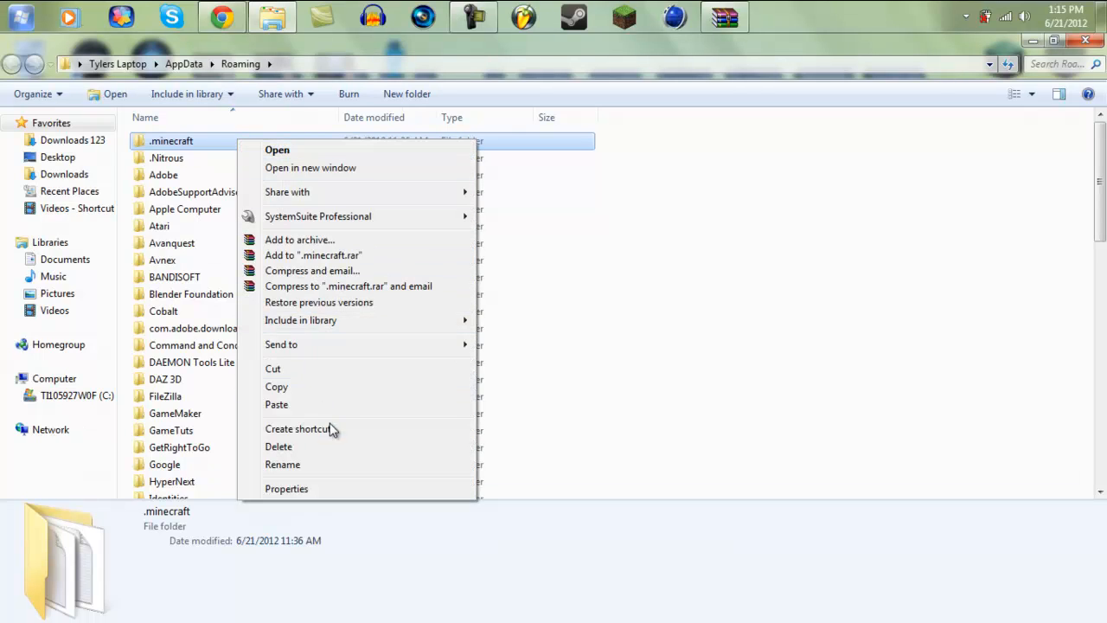
pyautogui.moveTo(318, 301)
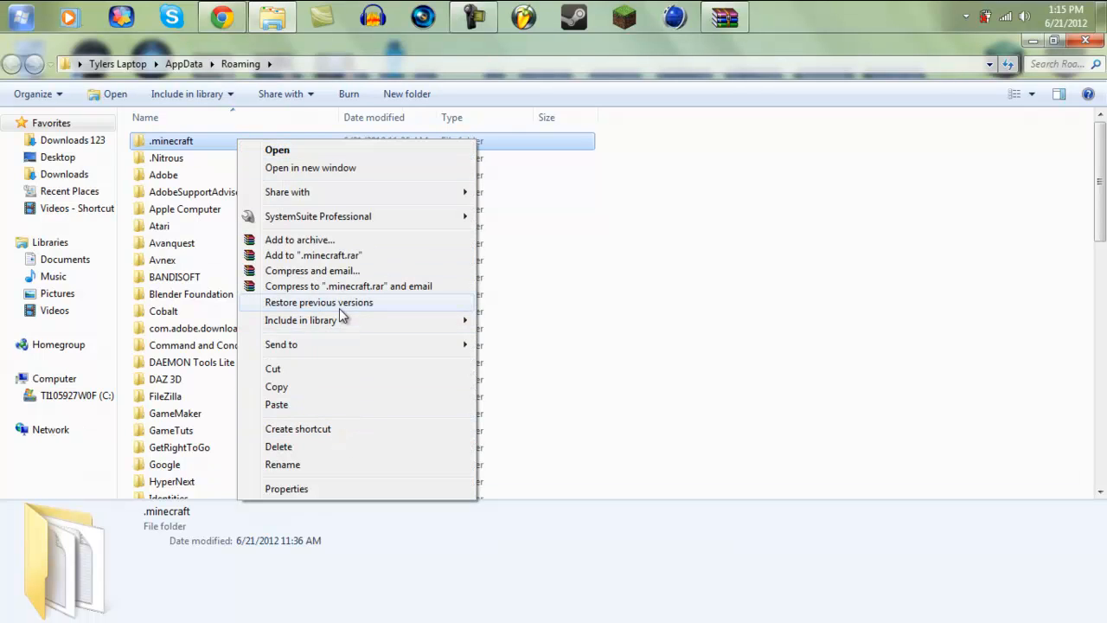
pyautogui.click(297, 429)
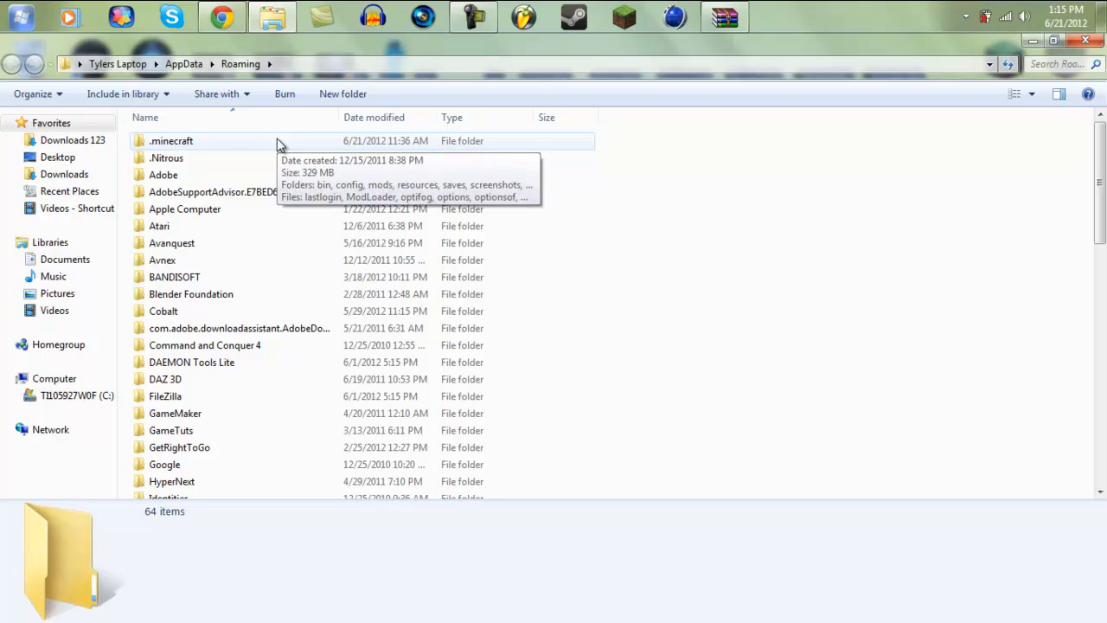
pyautogui.moveTo(280, 150)
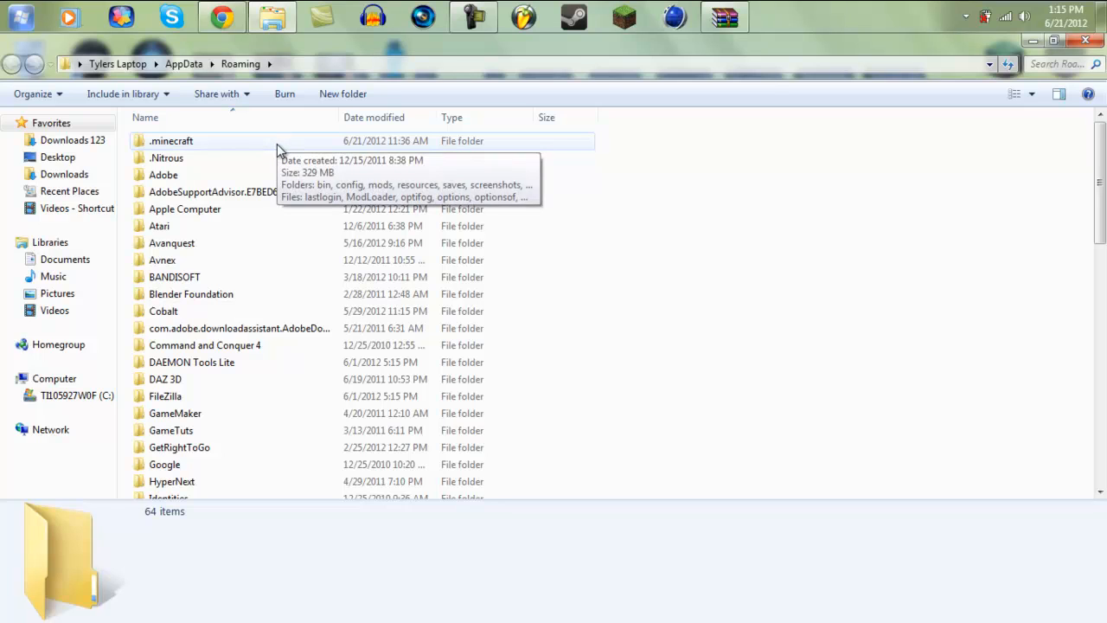
# Navigate into the .minecraft folder and then its bin subfolder.
pyautogui.doubleClick(169, 140)
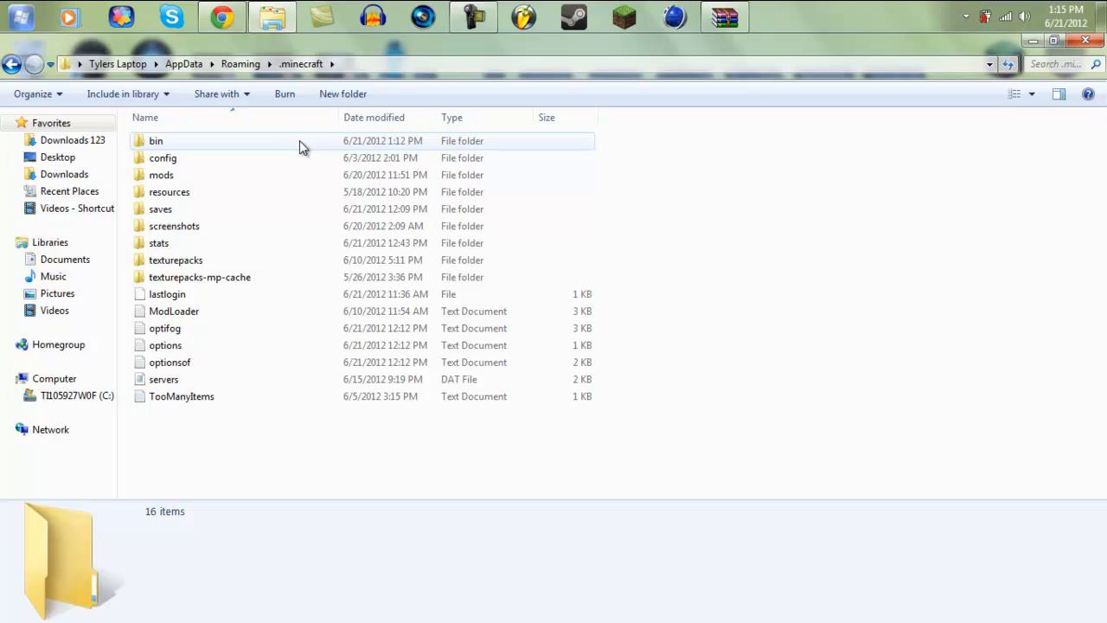
pyautogui.doubleClick(156, 140)
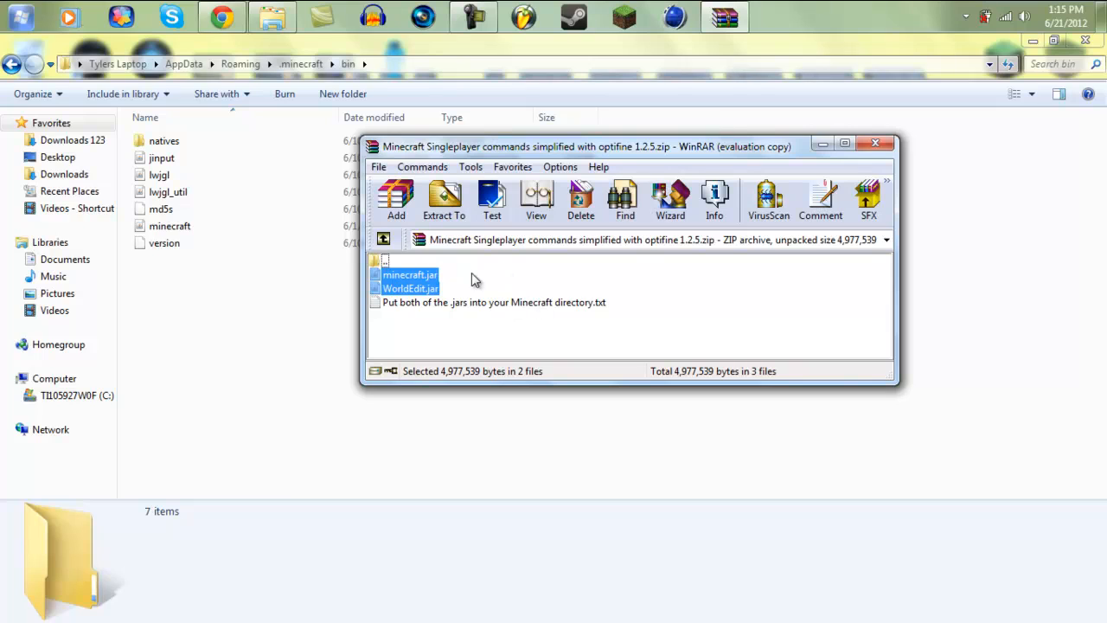
pyautogui.moveTo(199, 225)
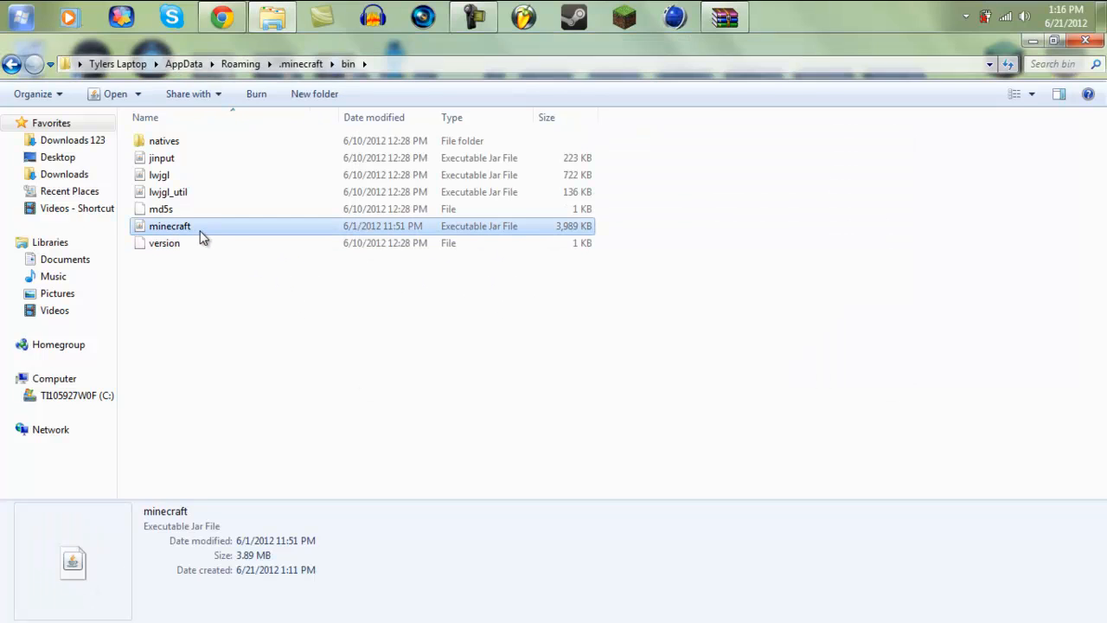
# Replace the old minecraft.jar with the new minecraft.jar and WorldEdit.jar from the archive.
pyautogui.rightClick(169, 225)
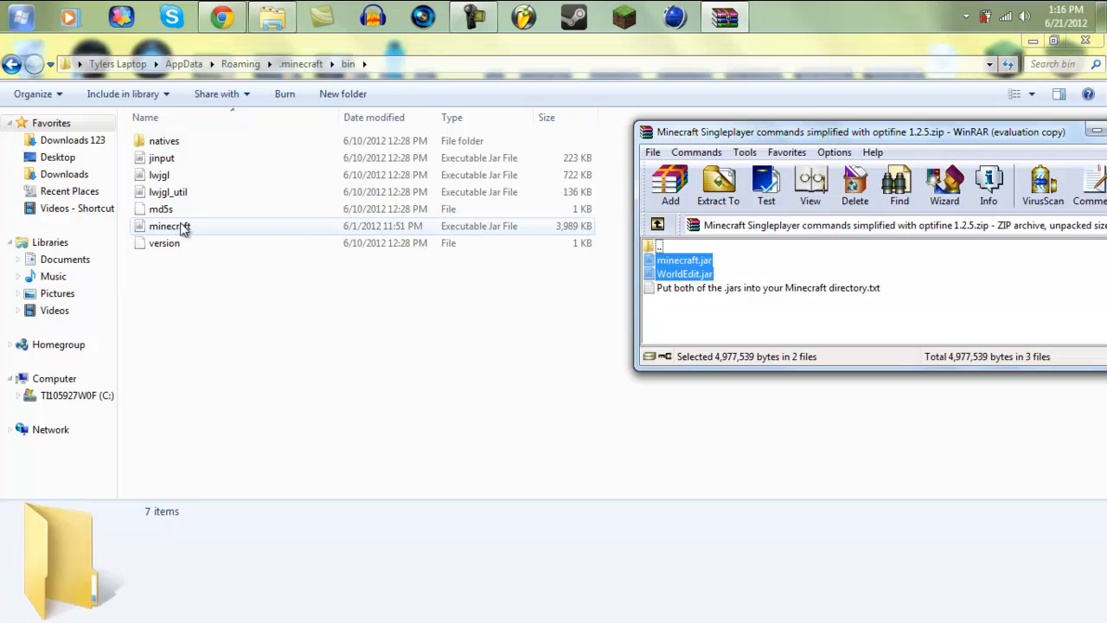
pyautogui.click(170, 225)
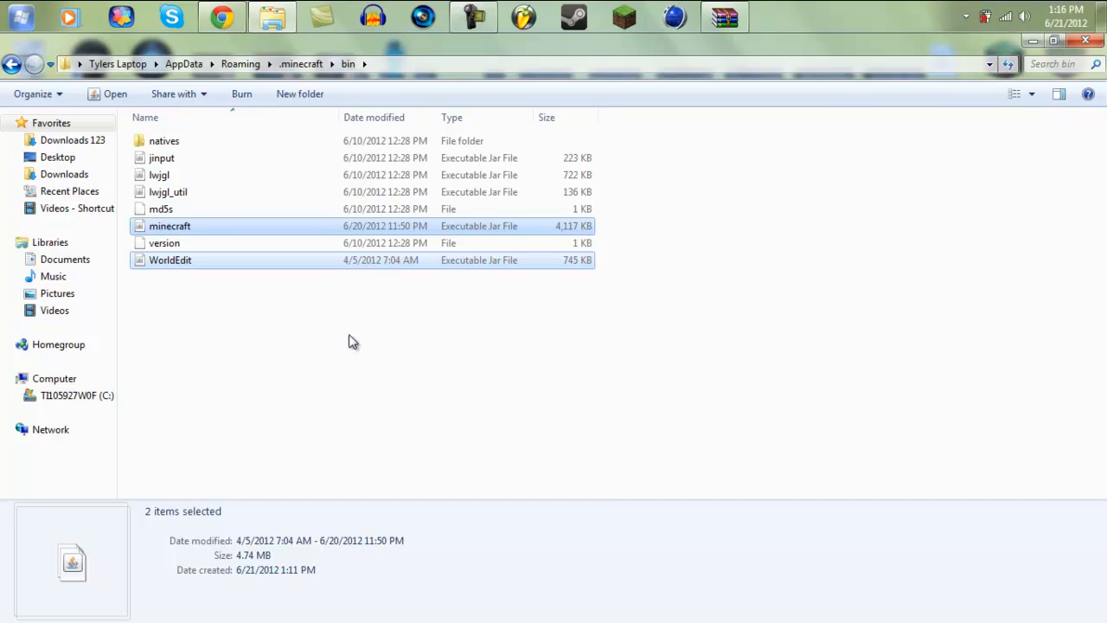
pyautogui.click(315, 354)
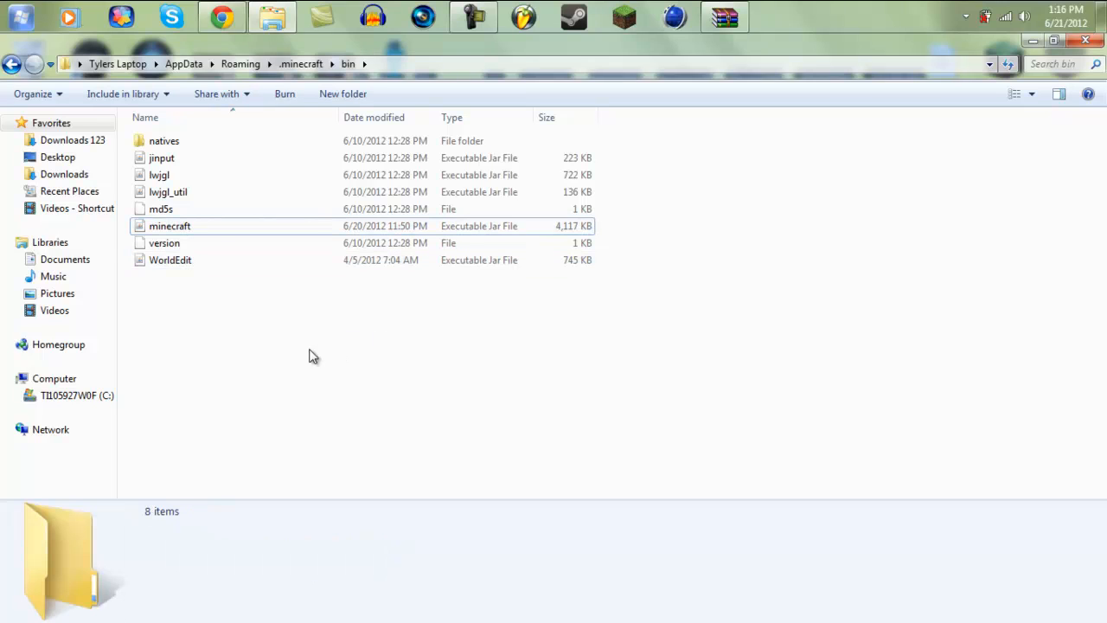
pyautogui.moveTo(647, 222)
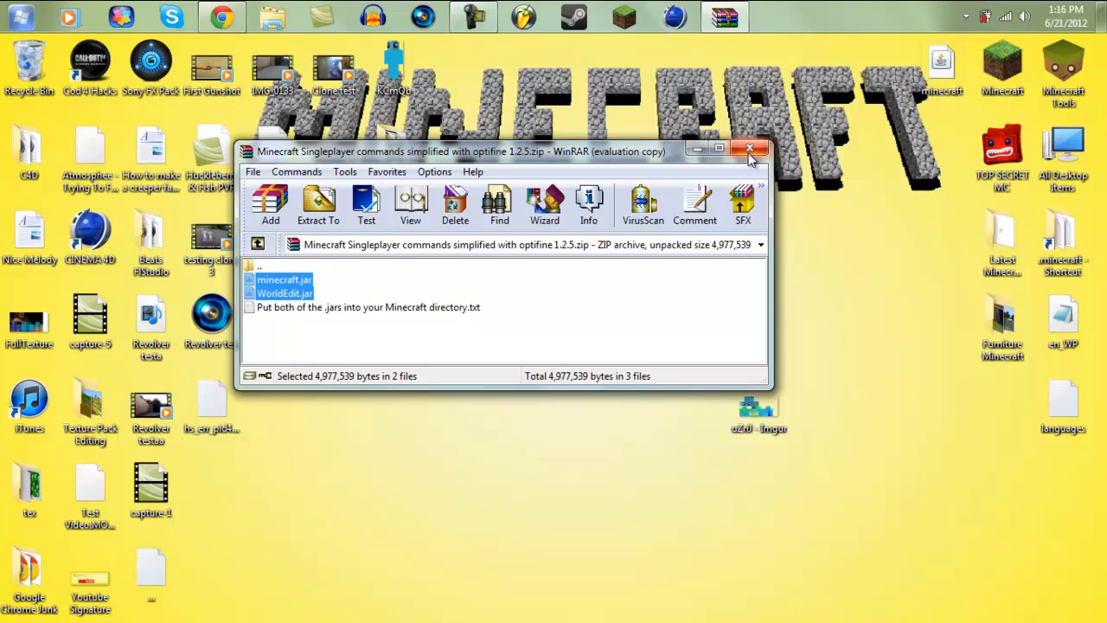
# Close the archive window and launch Minecraft from the desktop shortcut.
pyautogui.click(751, 149)
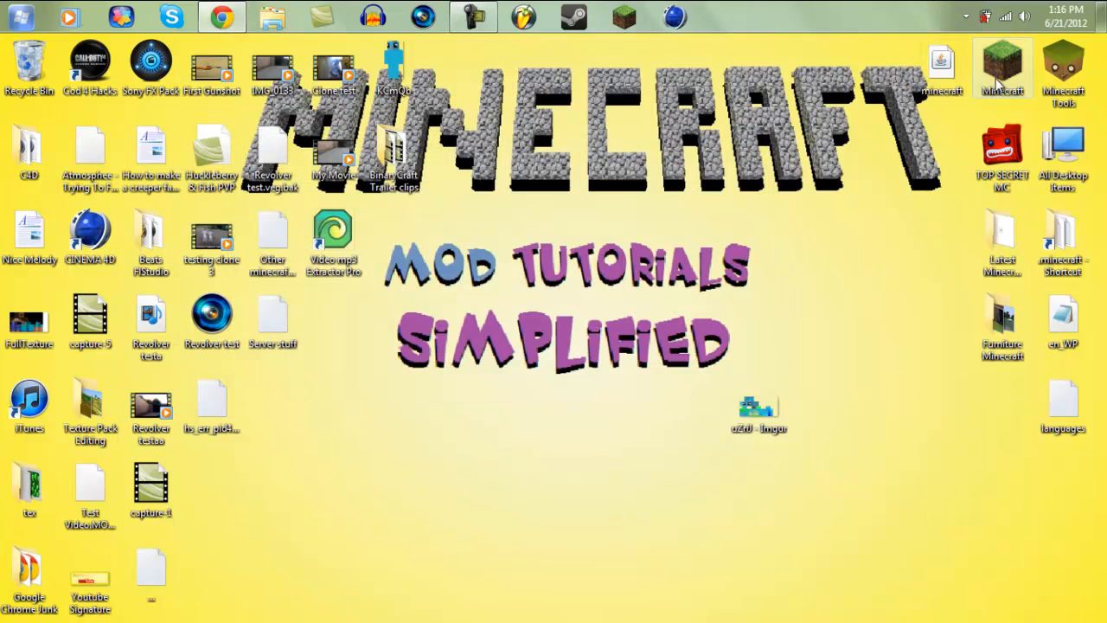
pyautogui.doubleClick(1001, 68)
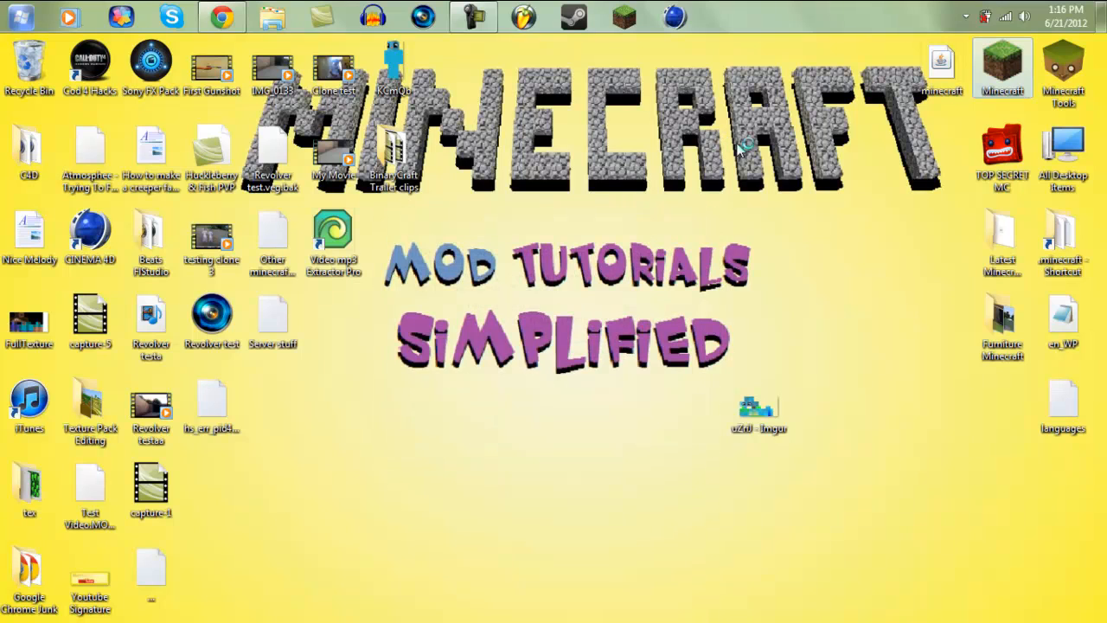
pyautogui.moveTo(657, 187)
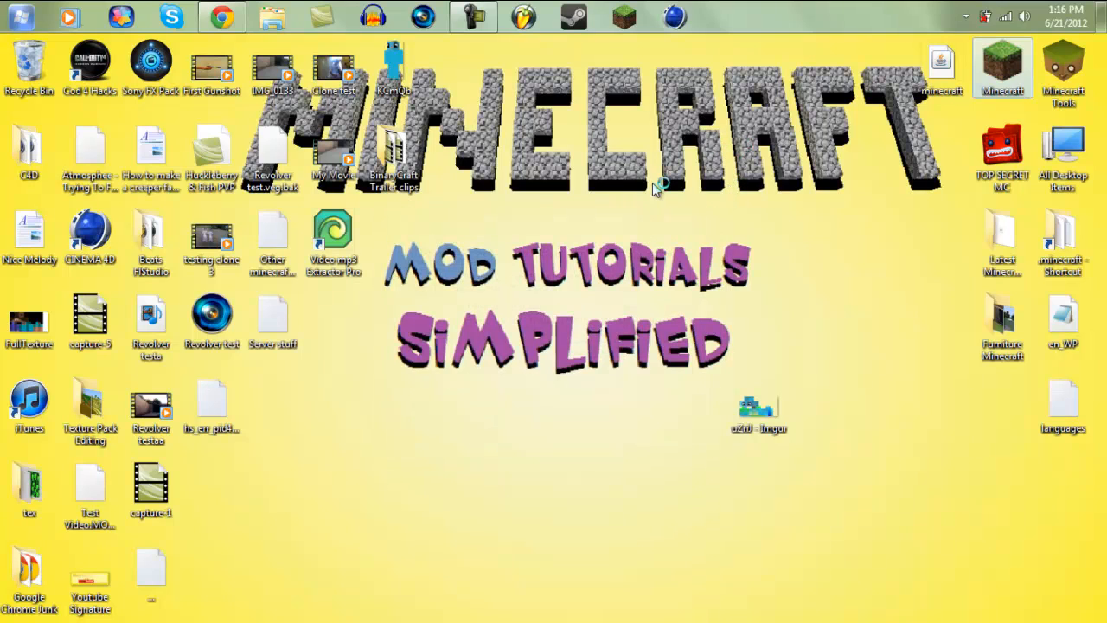
pyautogui.moveTo(657, 188)
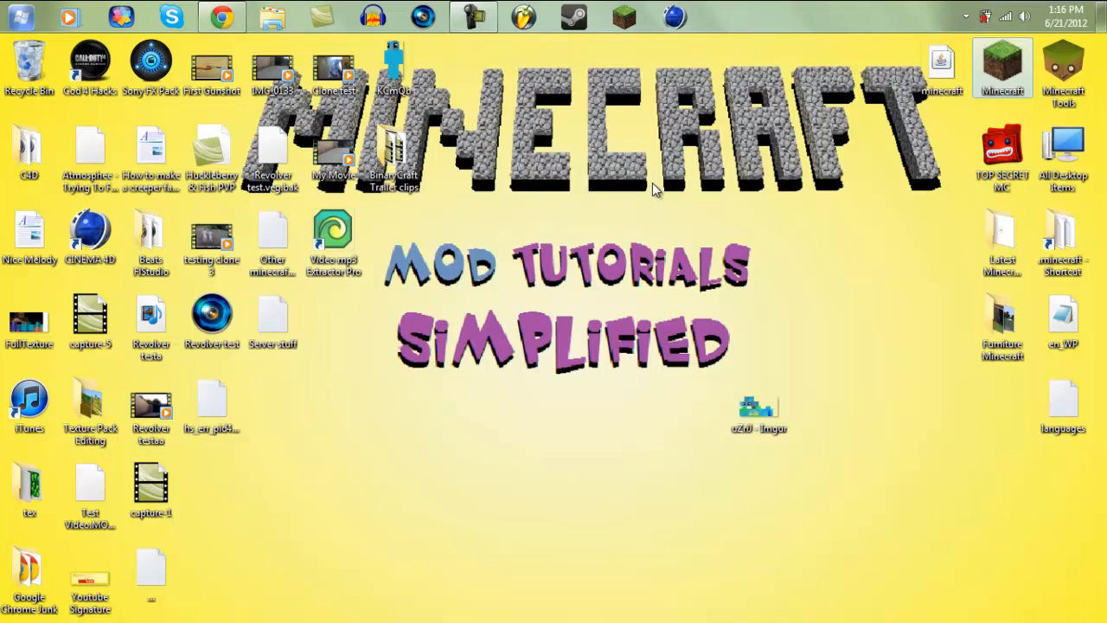
pyautogui.moveTo(672, 169)
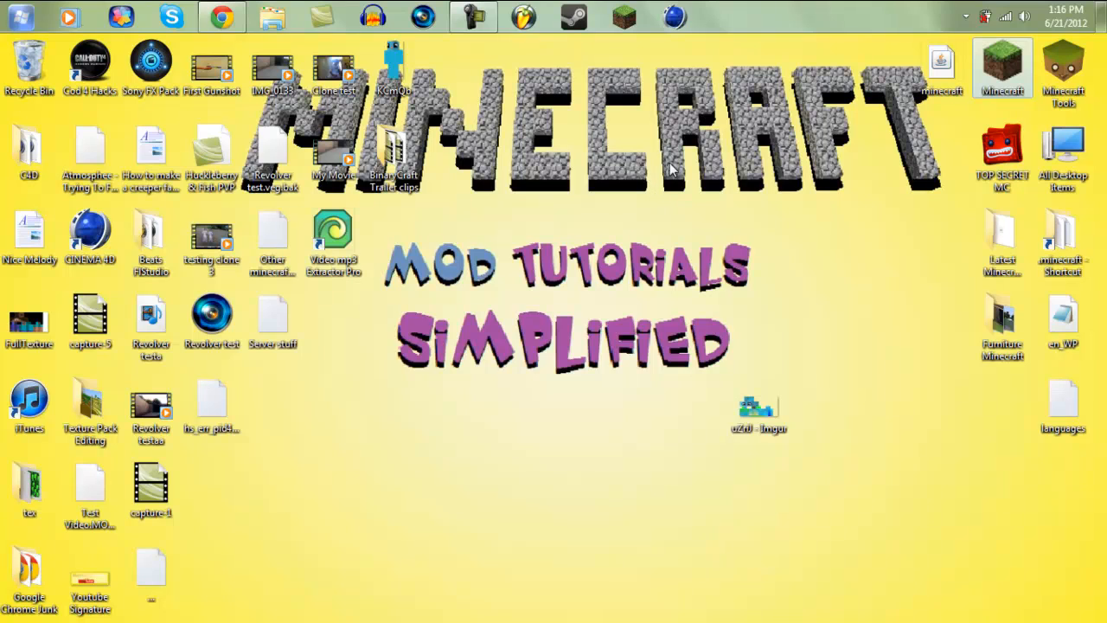
pyautogui.moveTo(844, 115)
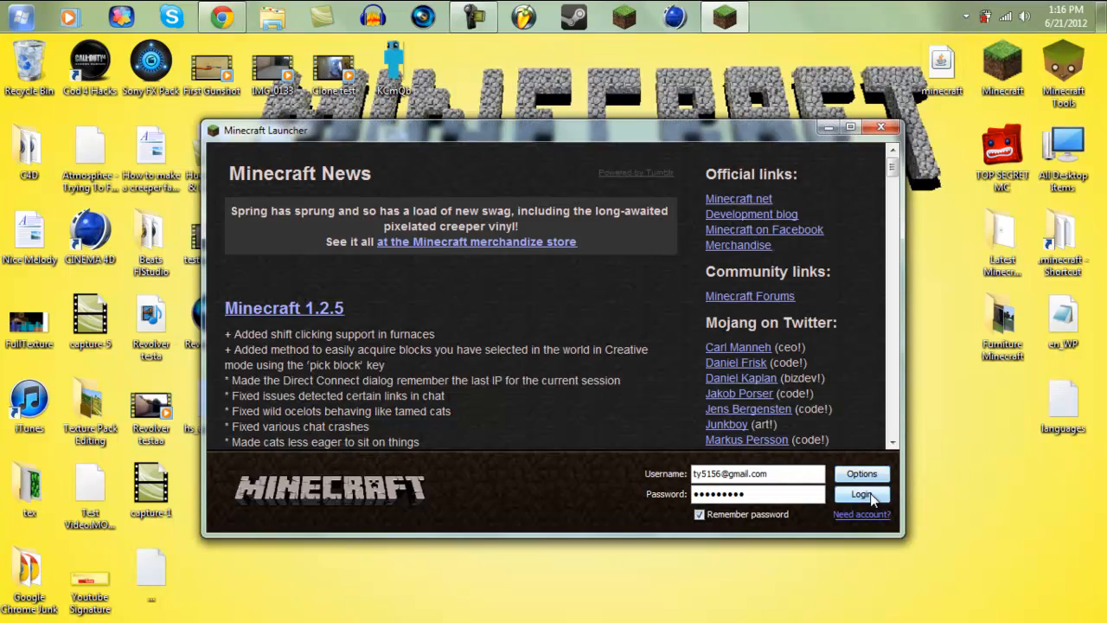
# Log in through the launcher to start Minecraft 1.2.5.
pyautogui.click(861, 494)
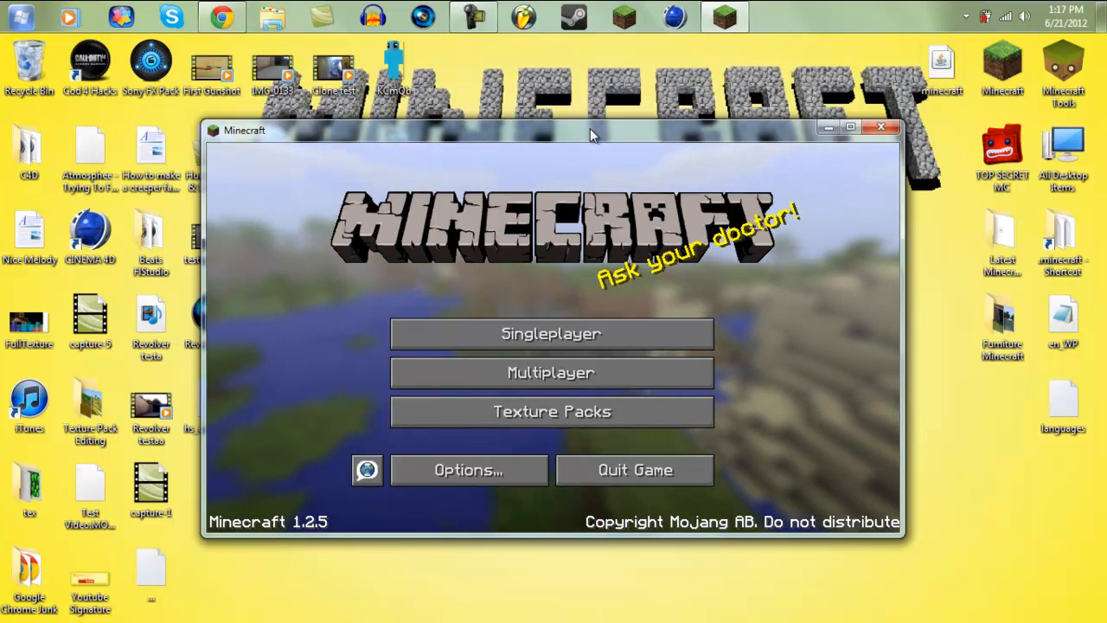
# Maximize the game and name the new world 'Mc Singleplayer Commands Mod!'.
pyautogui.click(849, 128)
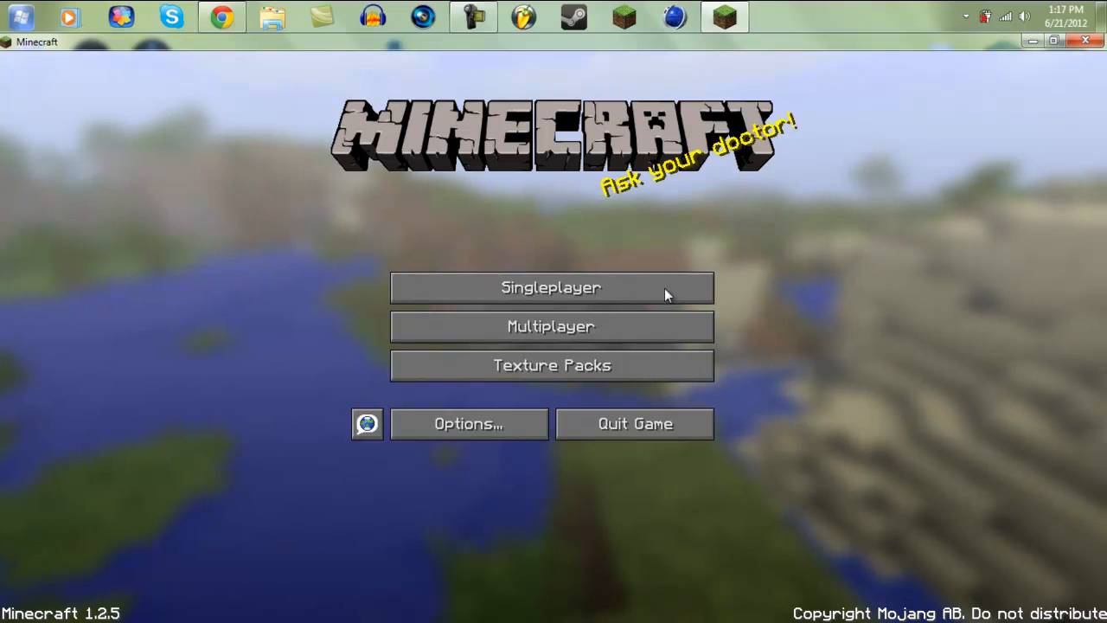
pyautogui.moveTo(775, 177)
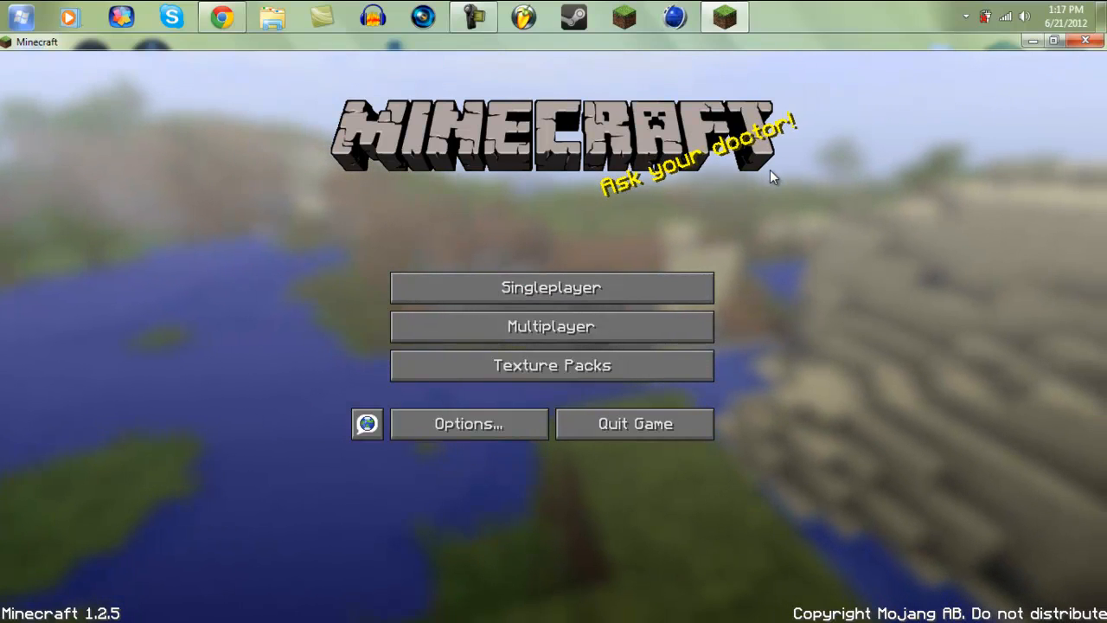
pyautogui.moveTo(771, 211)
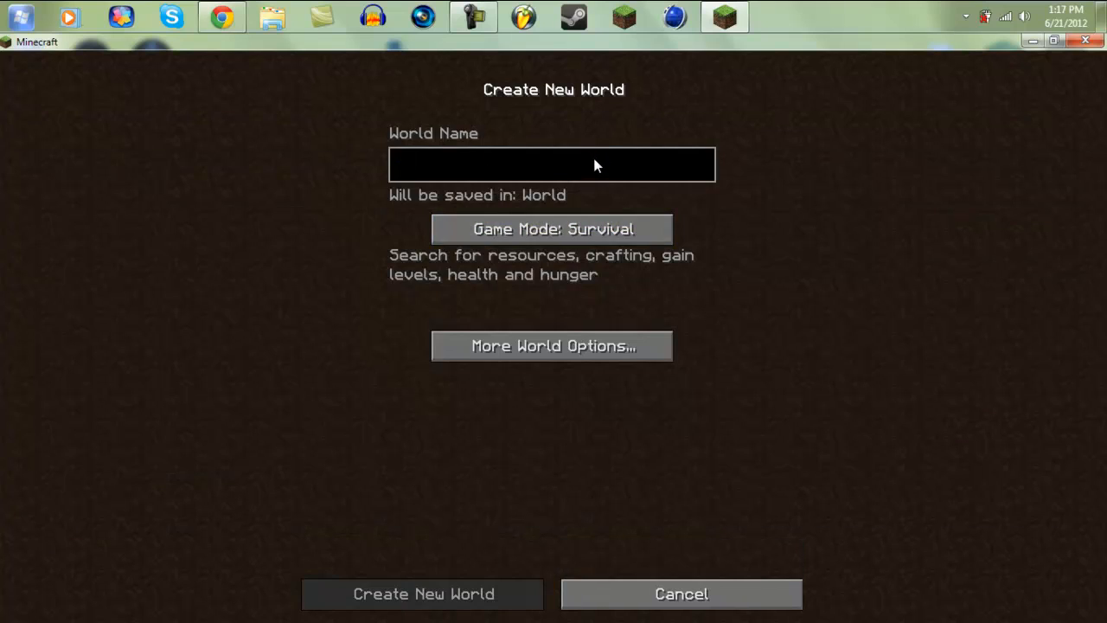
pyautogui.write('M')
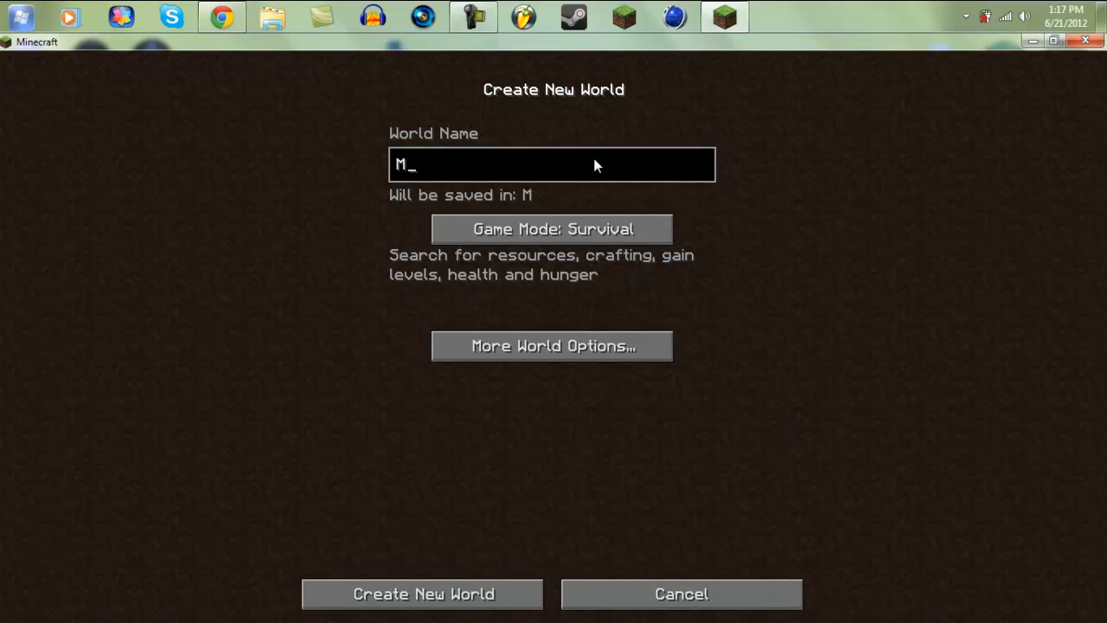
pyautogui.write('c')
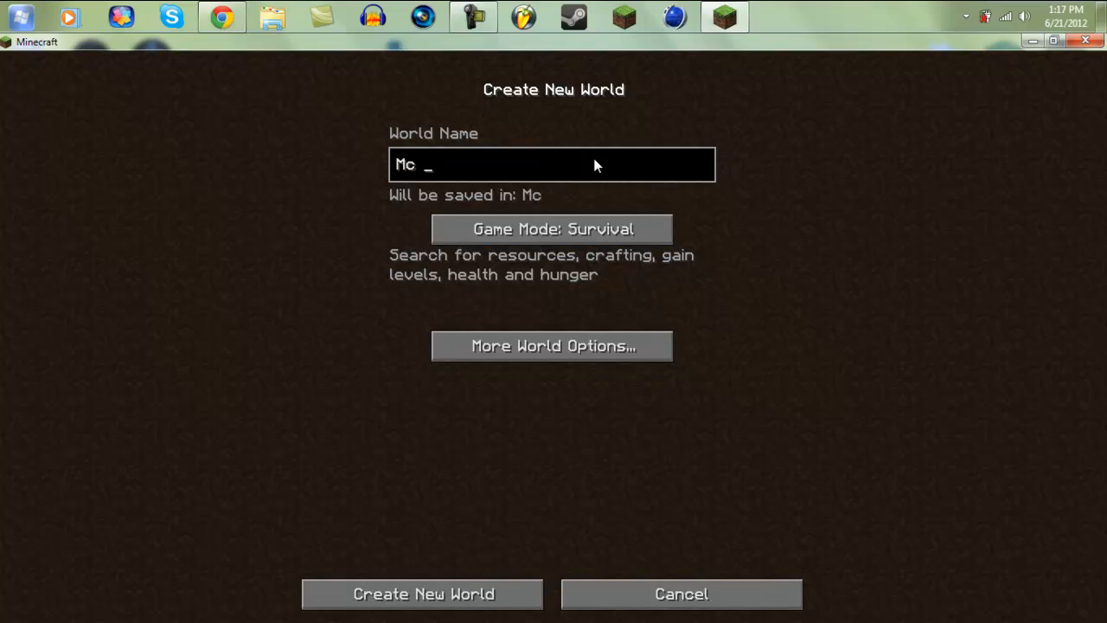
pyautogui.write('Sing')
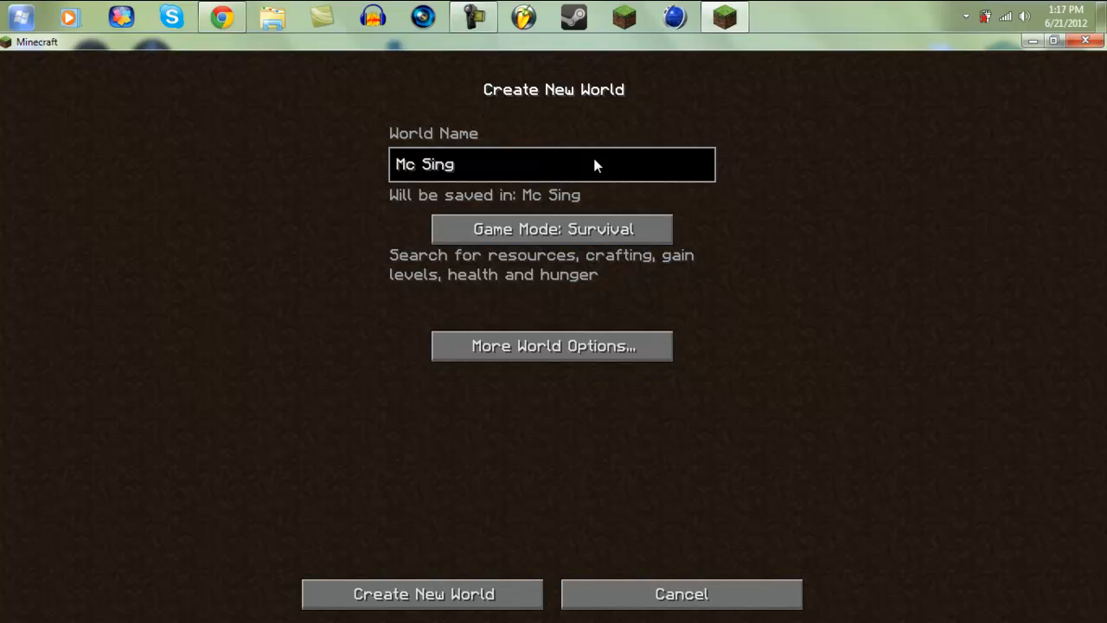
pyautogui.write('ingleplayerCo')
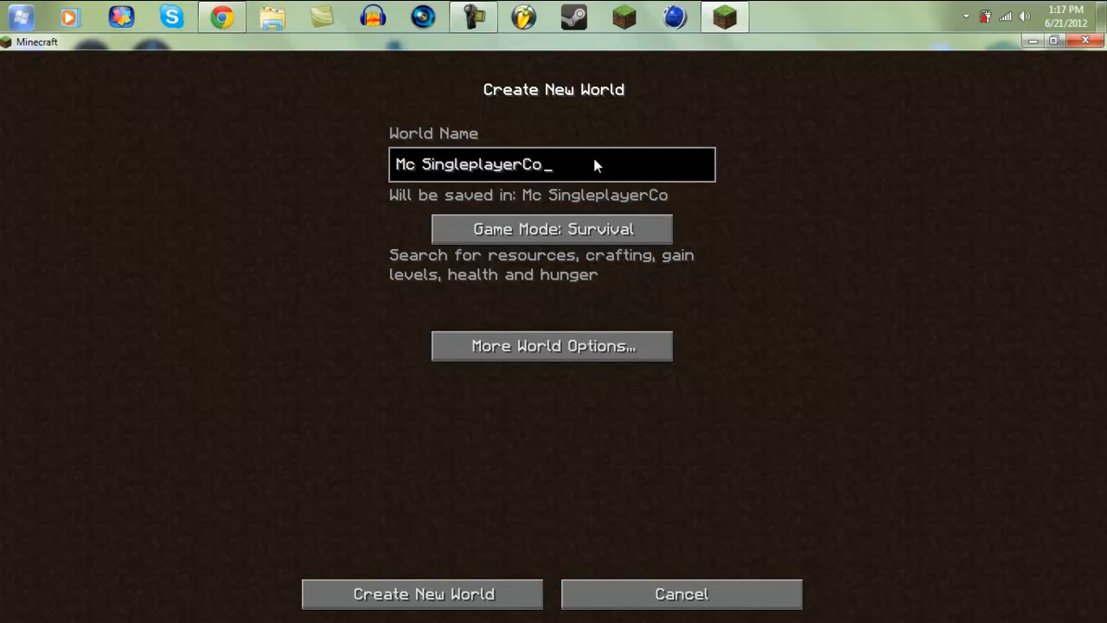
pyautogui.write('Commands')
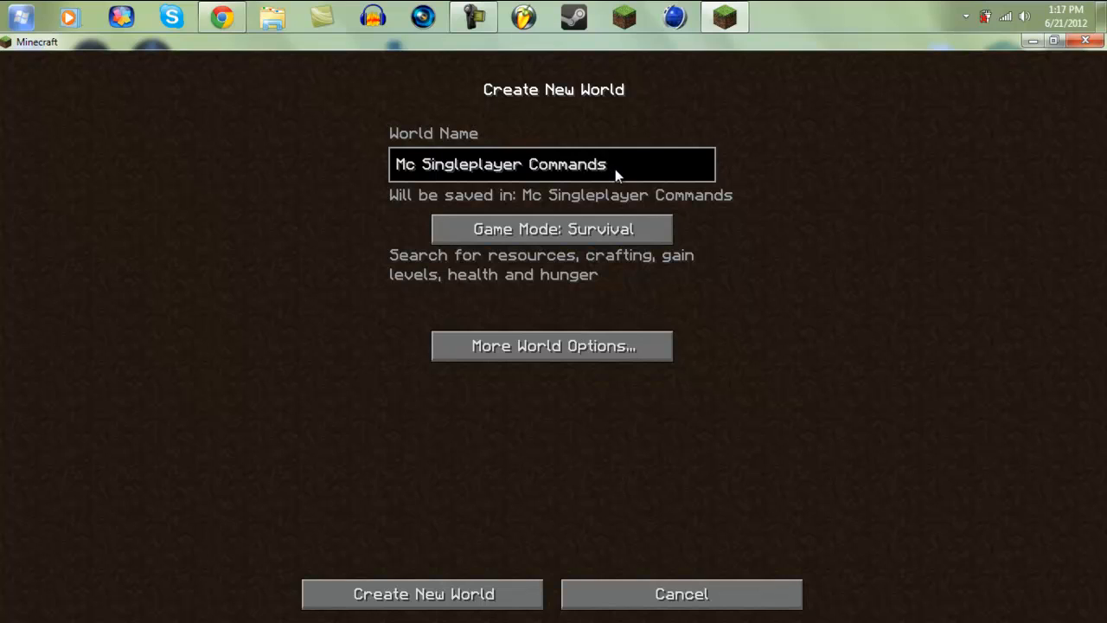
pyautogui.write('Mod')
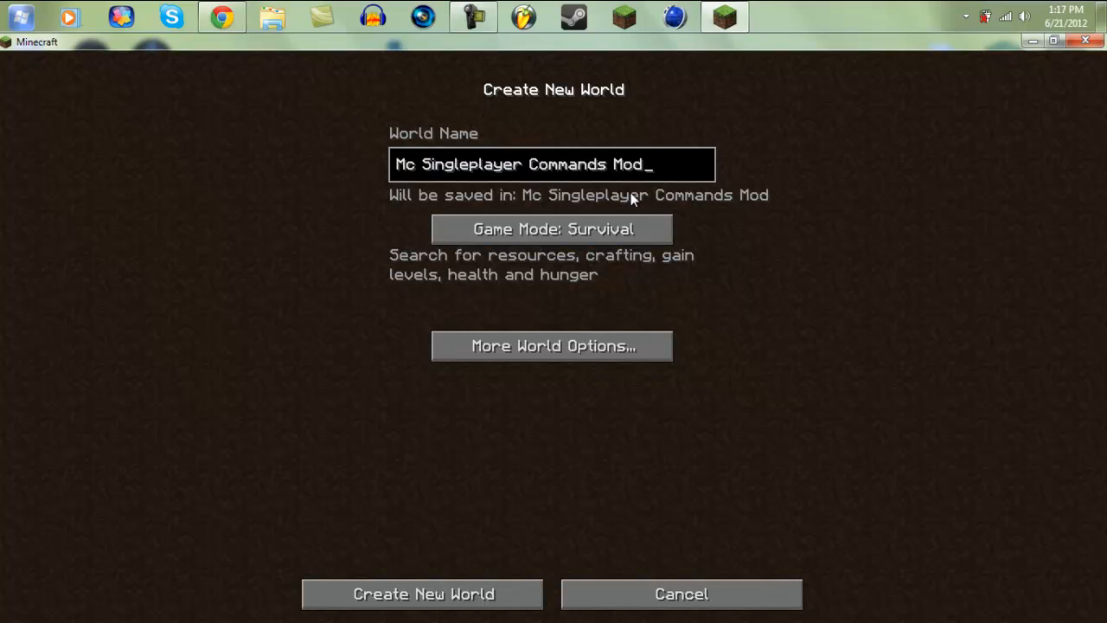
# Toggle the game mode, set world type Superflat and leave Generate Structures on.
pyautogui.click(550, 228)
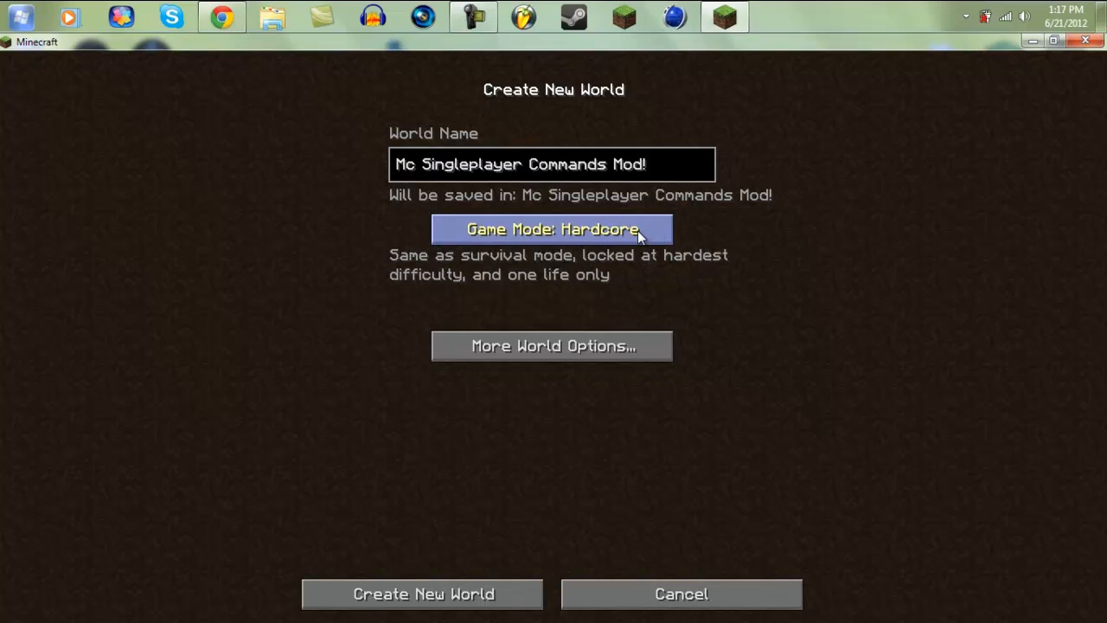
pyautogui.click(550, 346)
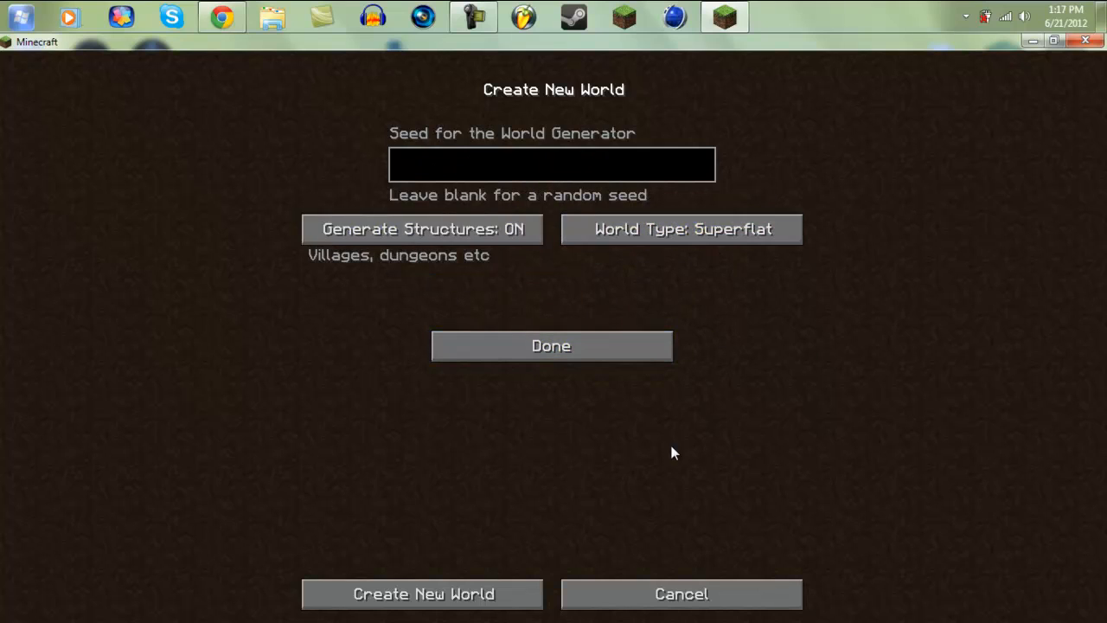
pyautogui.click(422, 228)
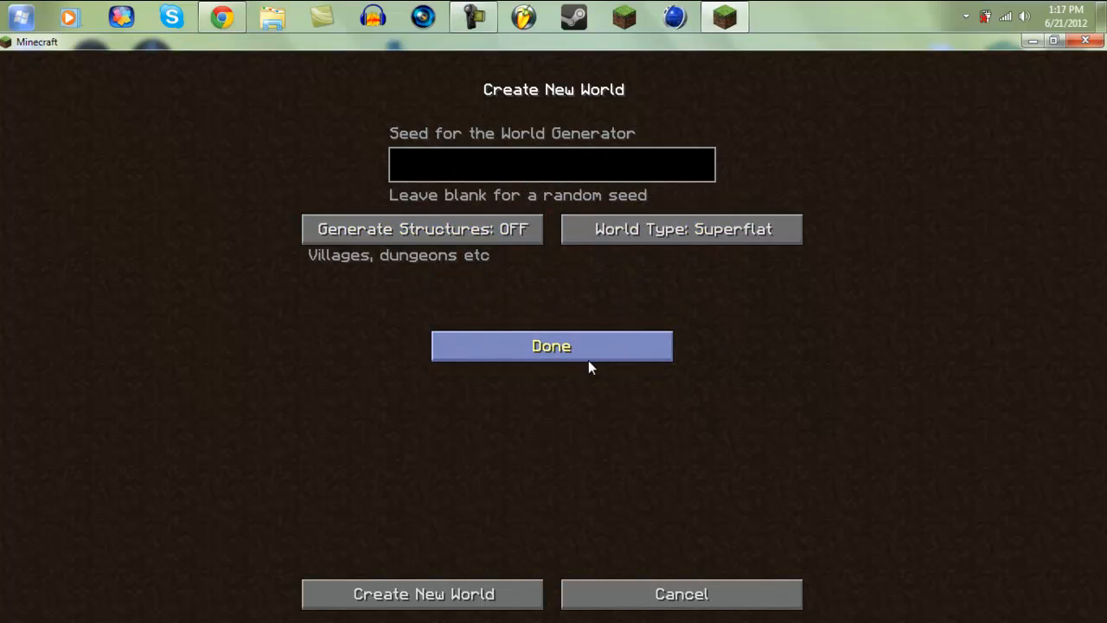
pyautogui.click(422, 229)
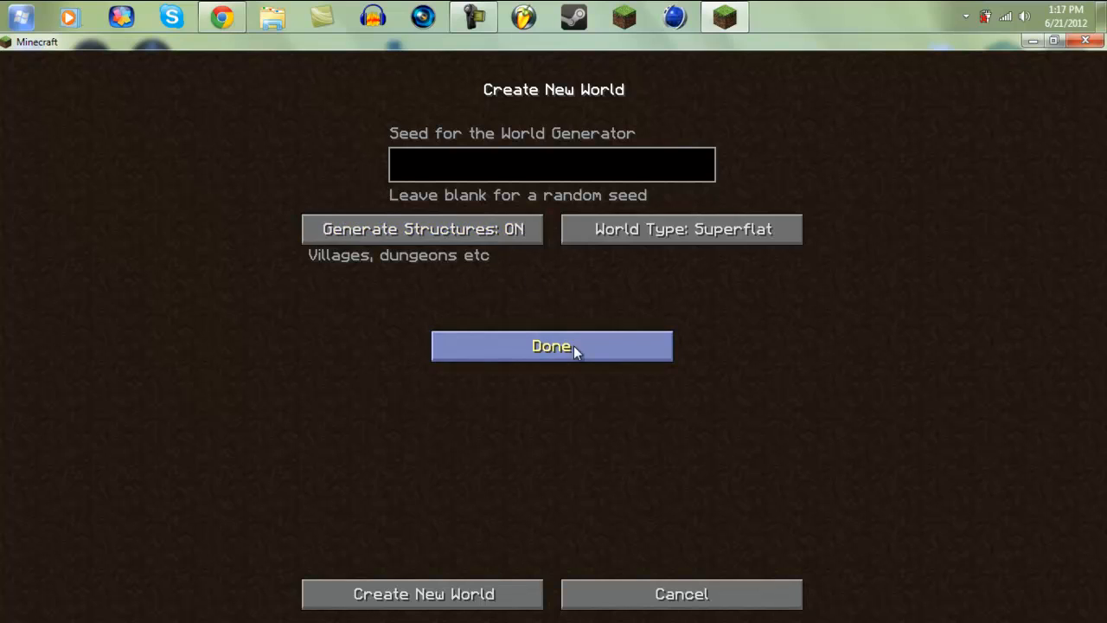
# Confirm the world options and generate the superflat world.
pyautogui.click(551, 346)
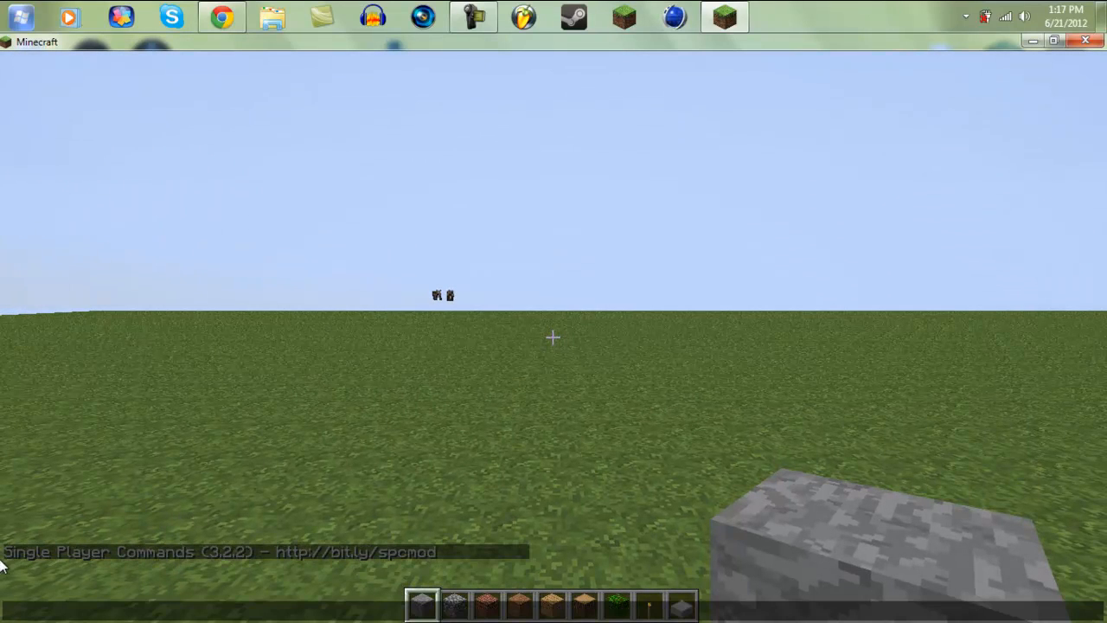
pyautogui.moveTo(243, 570)
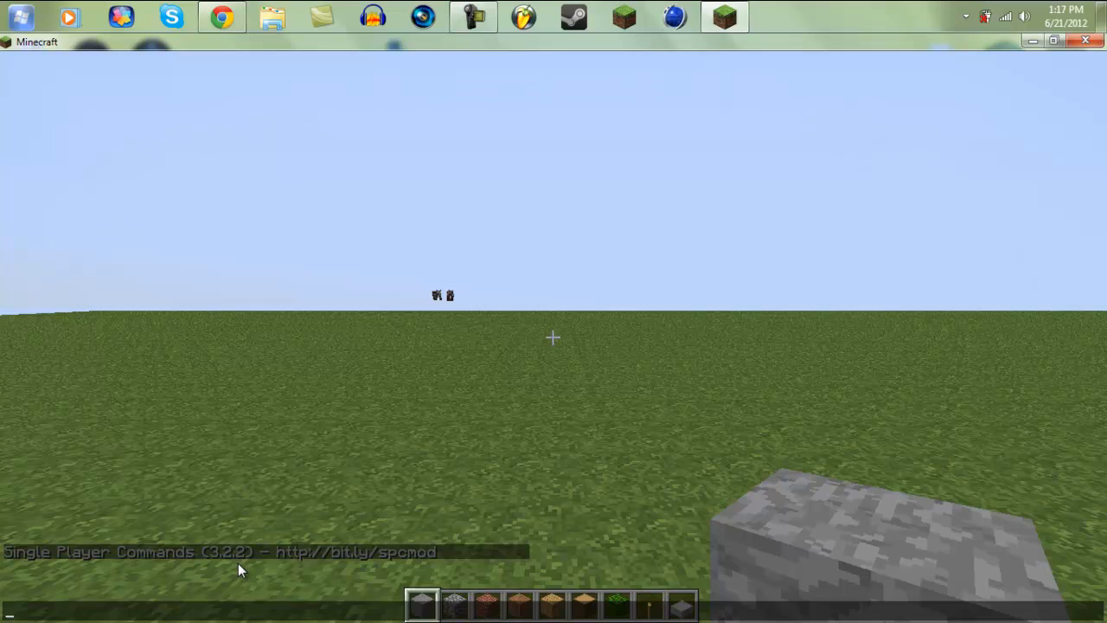
pyautogui.moveTo(251, 567)
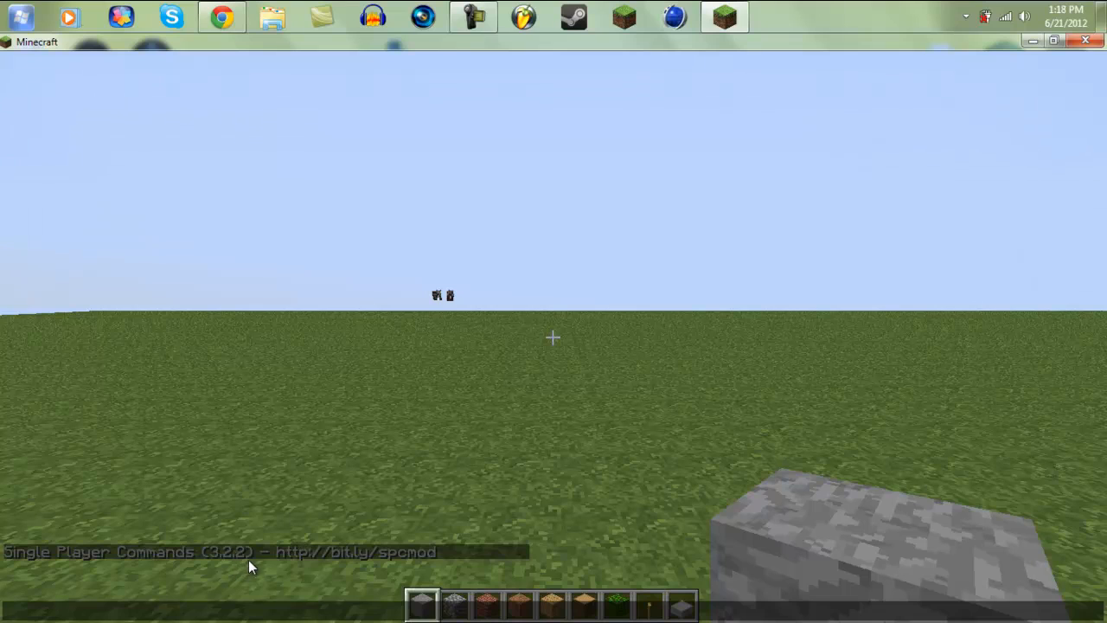
pyautogui.moveTo(294, 554)
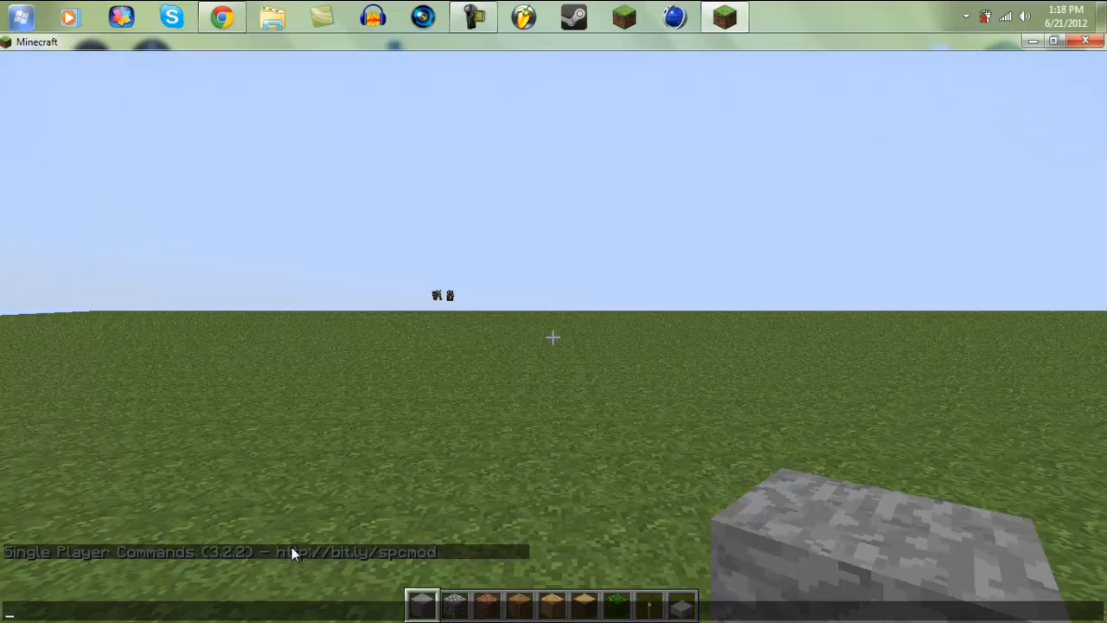
# Follow the mod's chat link and decline the website confirmation prompt.
pyautogui.click(294, 551)
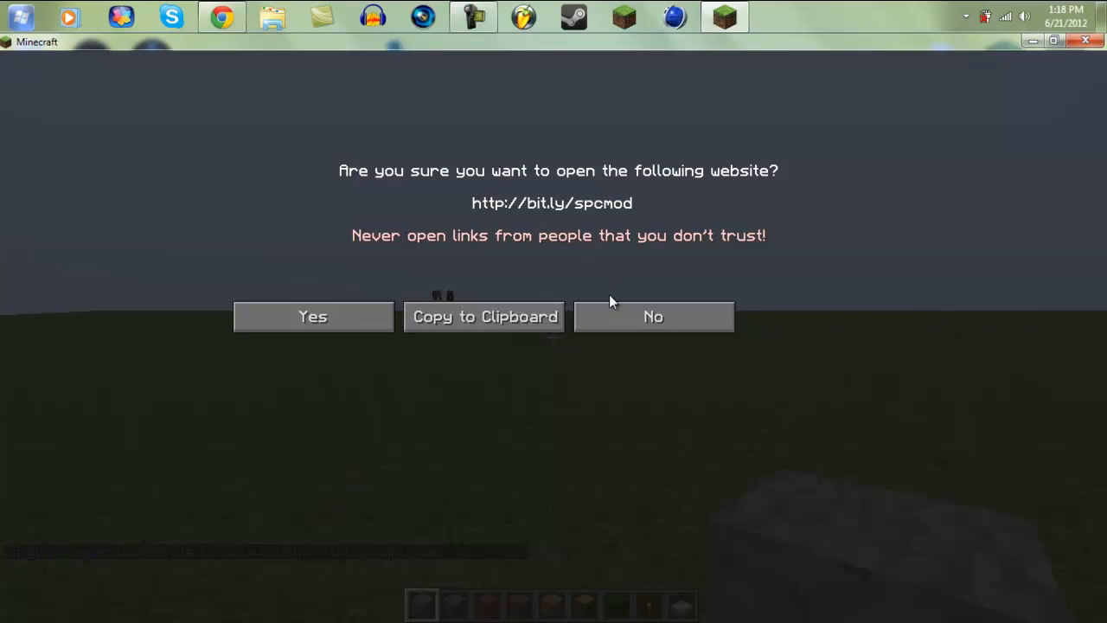
pyautogui.click(654, 315)
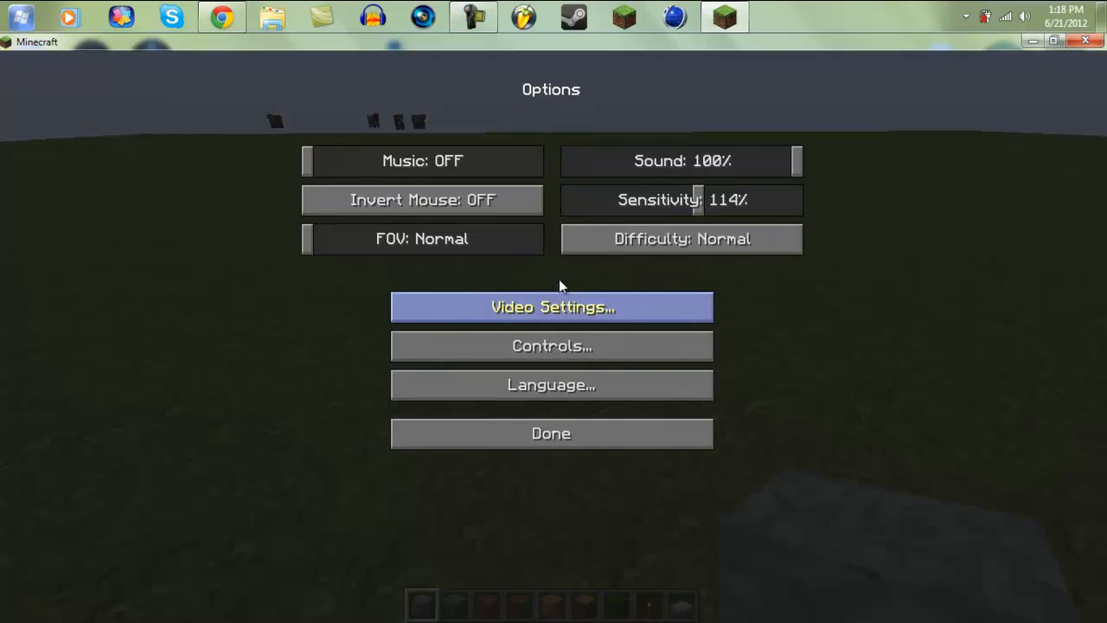
# Review the Video Settings and return to the game.
pyautogui.click(550, 307)
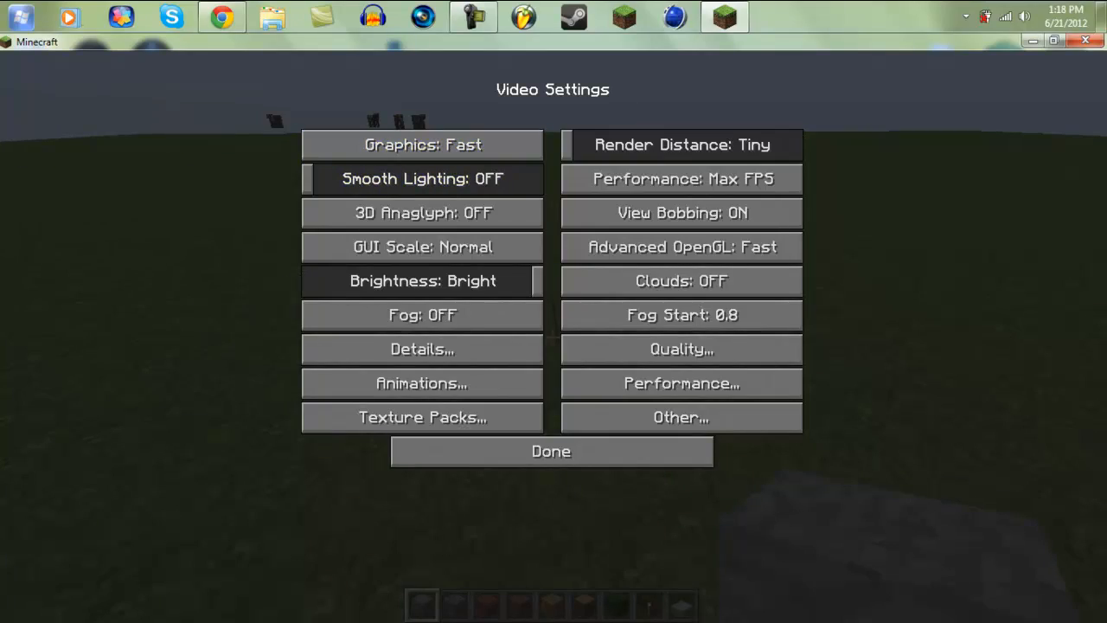
pyautogui.click(550, 449)
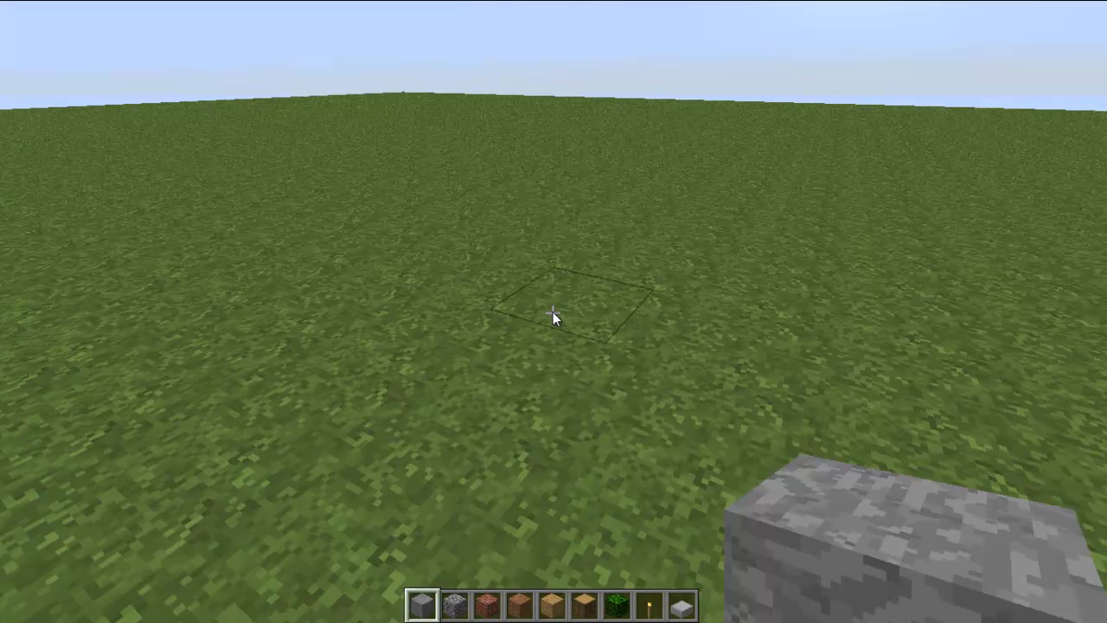
# Empty the hotbar in the item selection inventory and close it.
pyautogui.press('e')
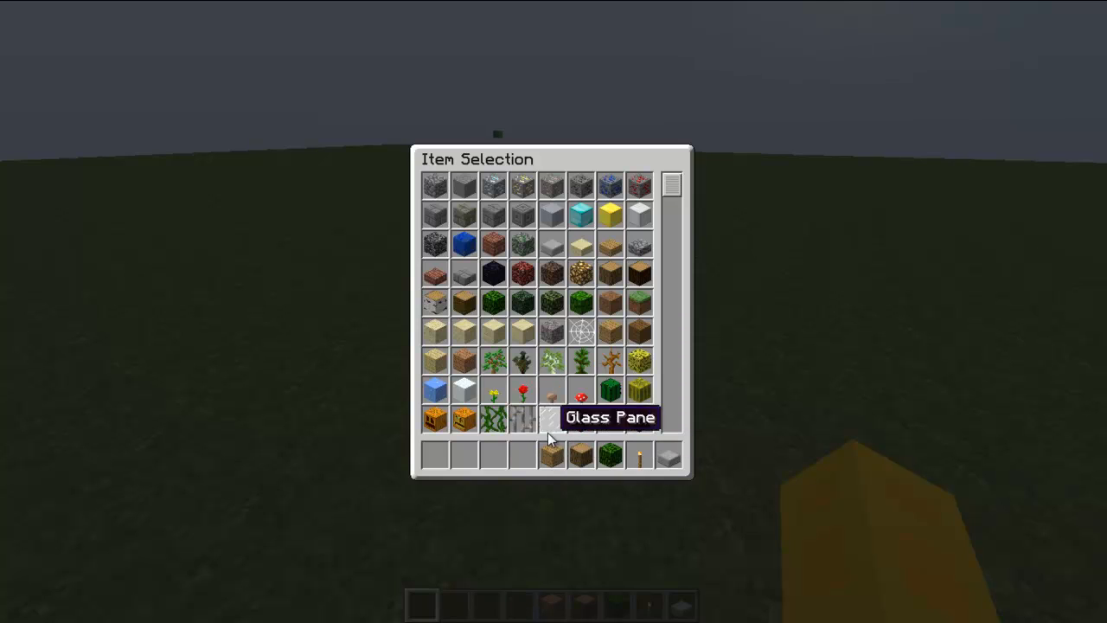
pyautogui.moveTo(571, 476)
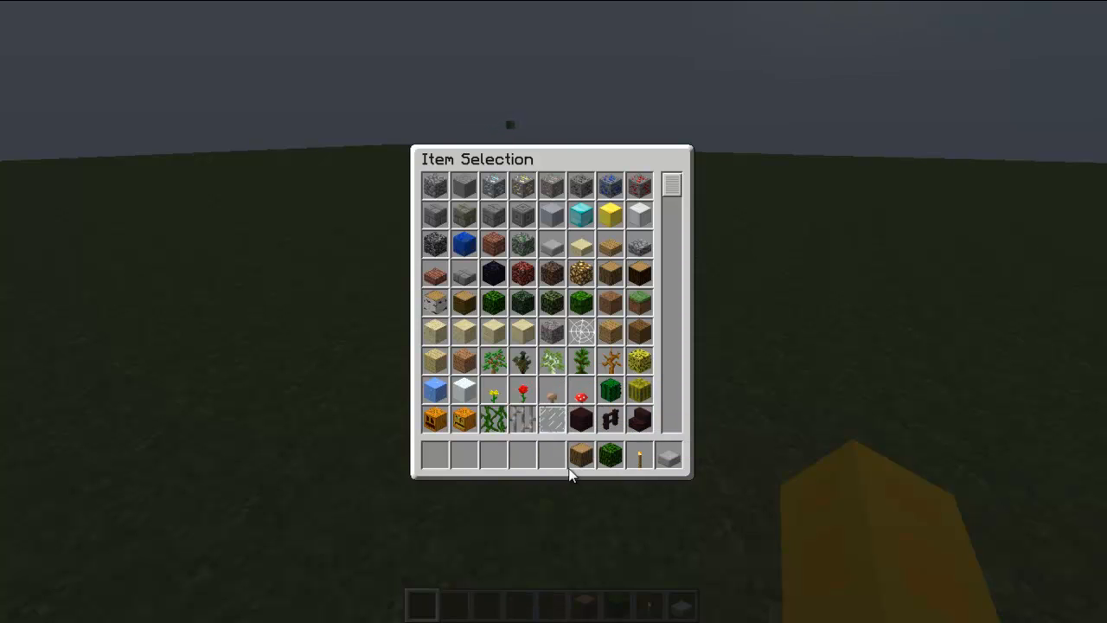
pyautogui.moveTo(671, 457)
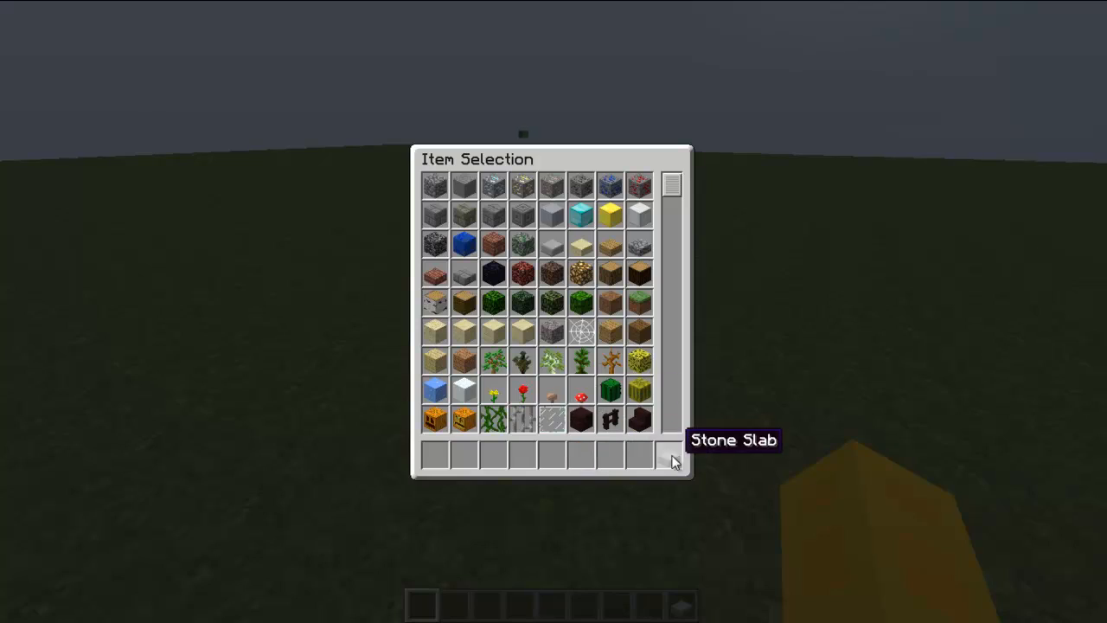
pyautogui.press('escape')
pyautogui.write('/')
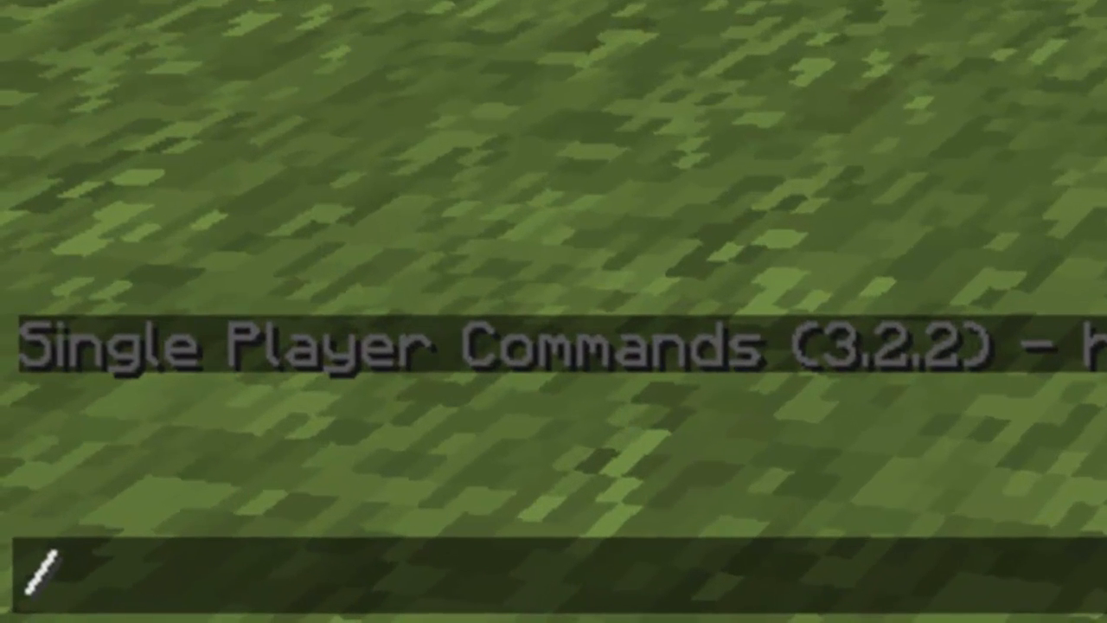
# Run /time commands to set night at Day 1 13:00, then advance to Day 2 00:00.
pyautogui.write('time')
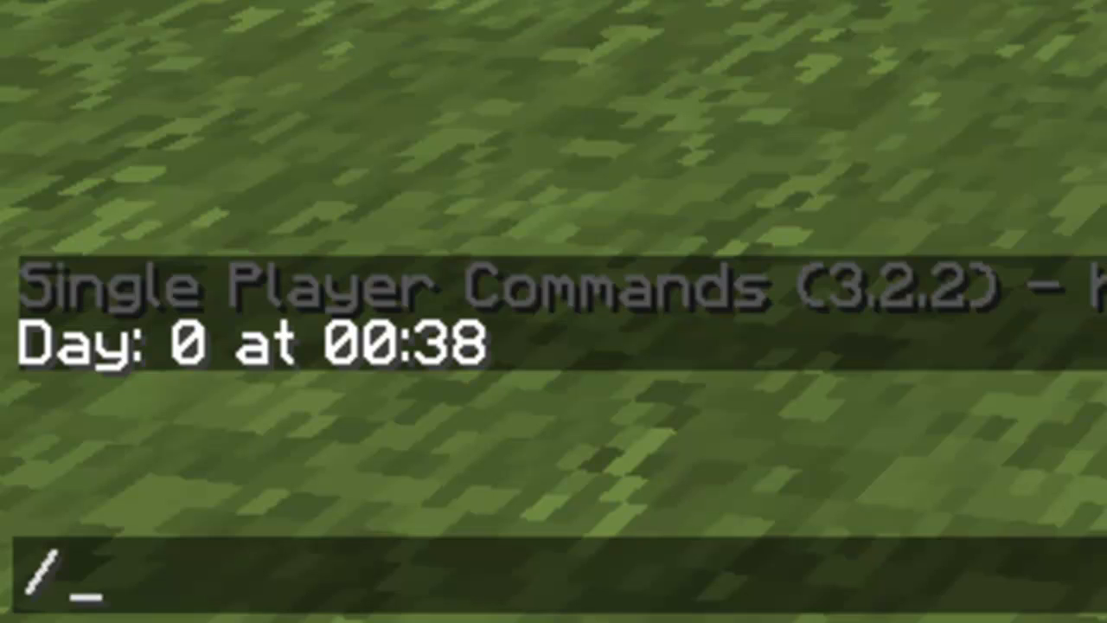
pyautogui.write('t')
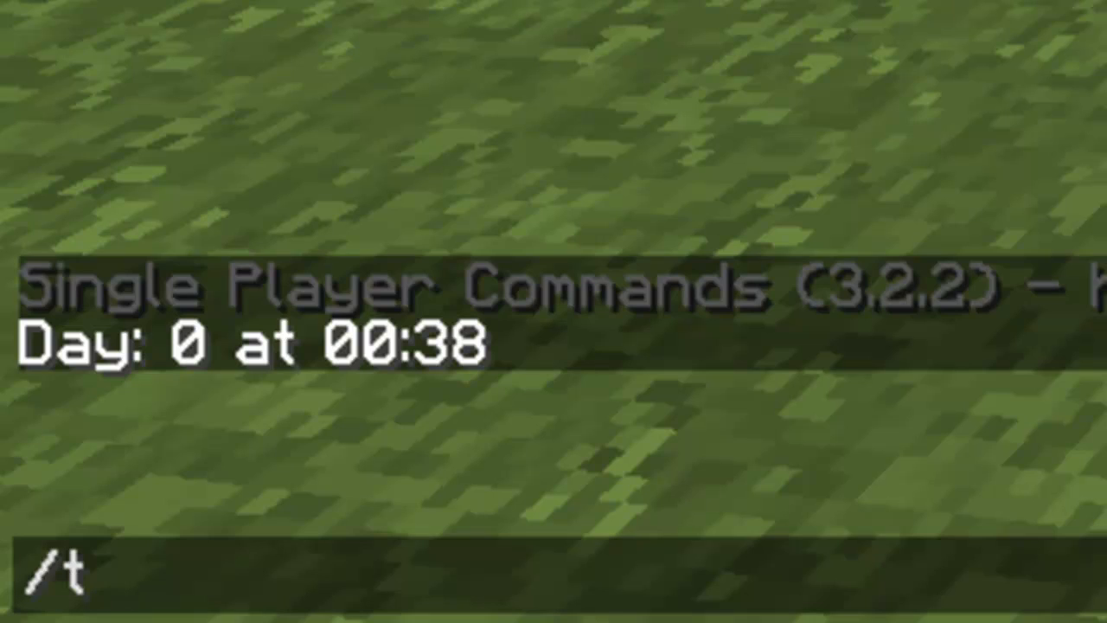
pyautogui.write('ime day')
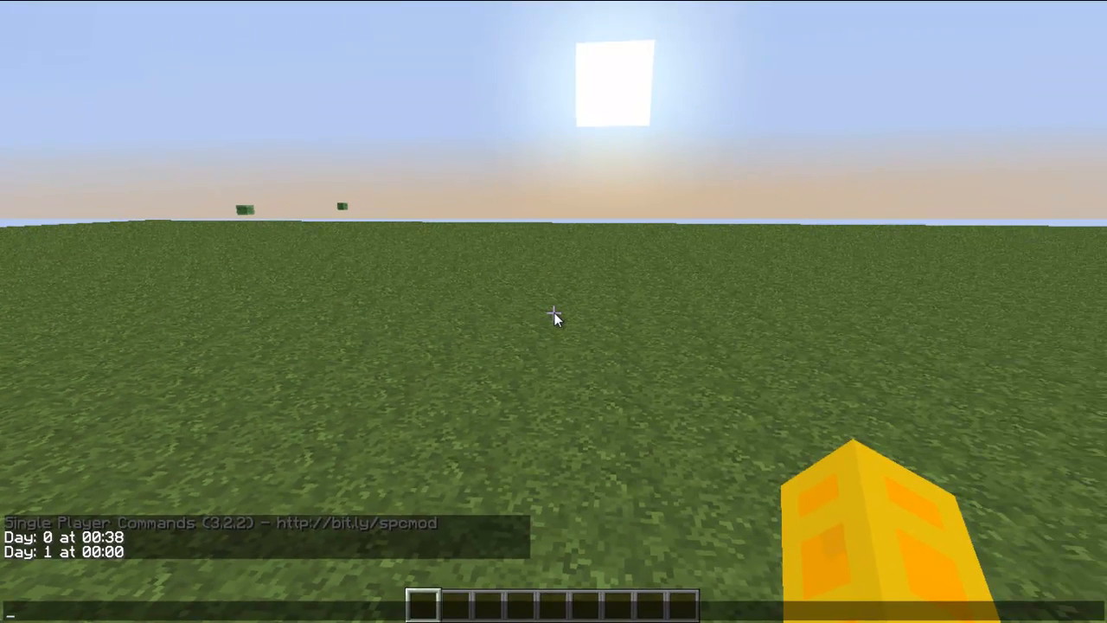
pyautogui.write('/tu')
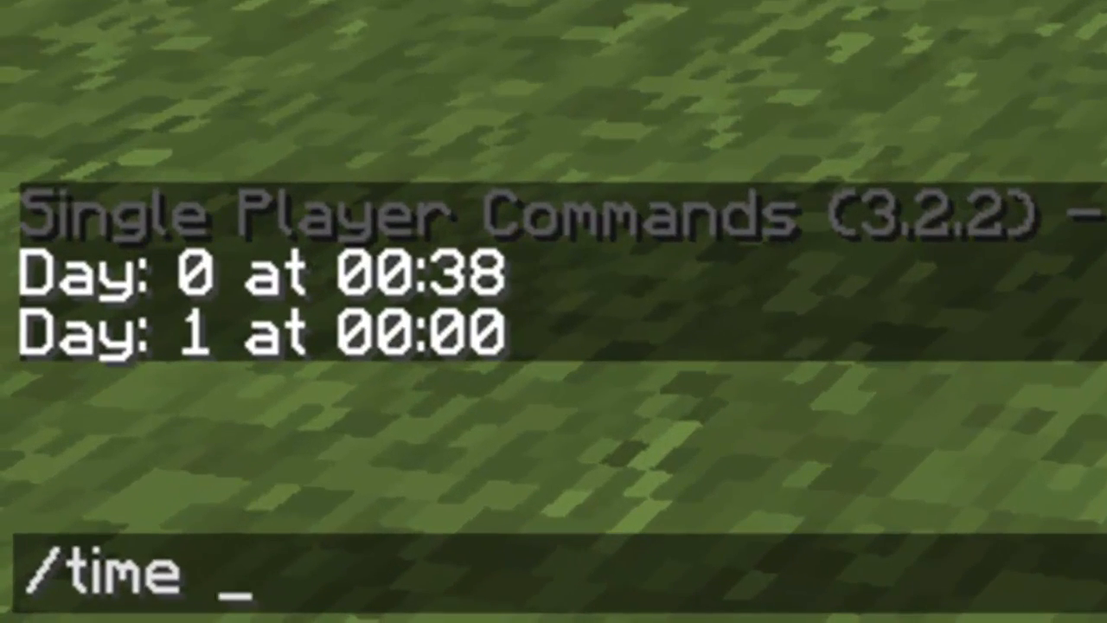
pyautogui.press('Enter')
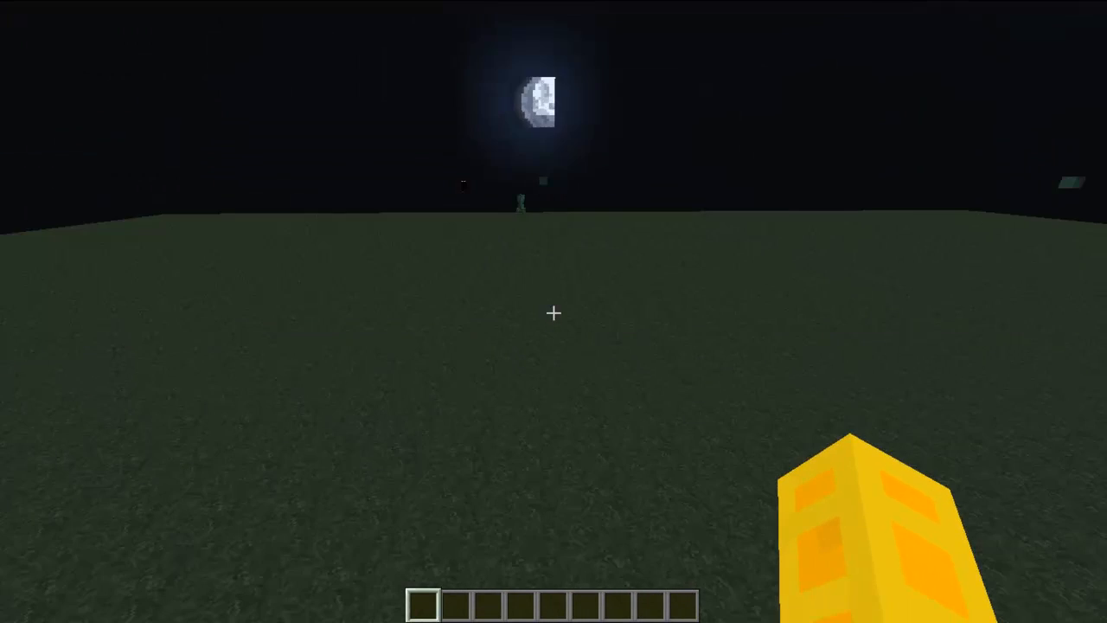
pyautogui.write('/time')
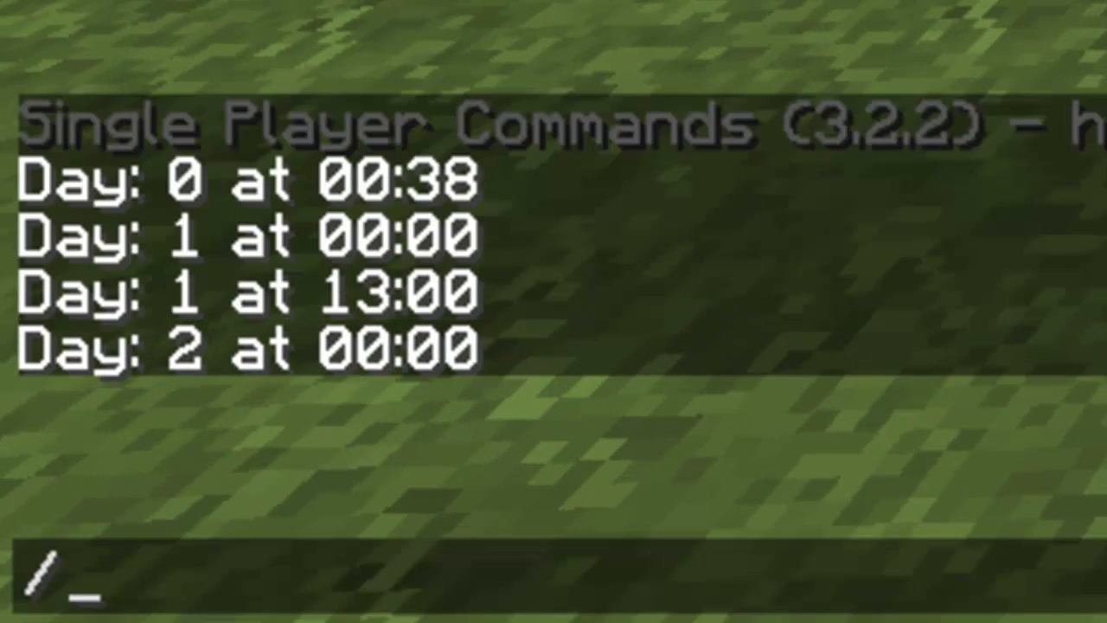
# Run /weather twice to disable and re-enable weather.
pyautogui.write('w')
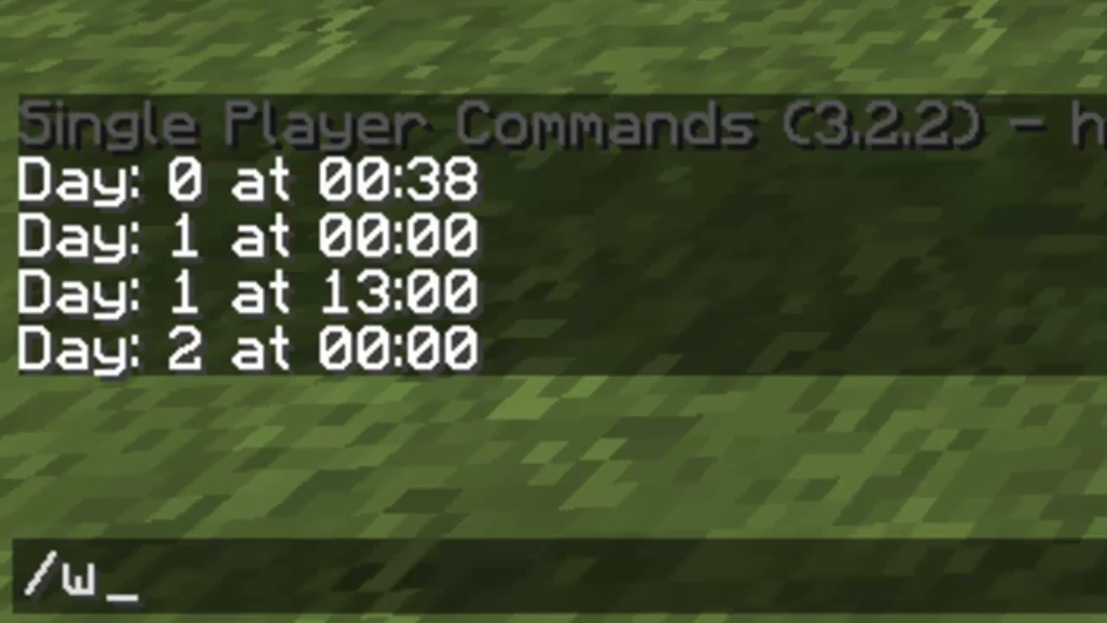
pyautogui.write('eather')
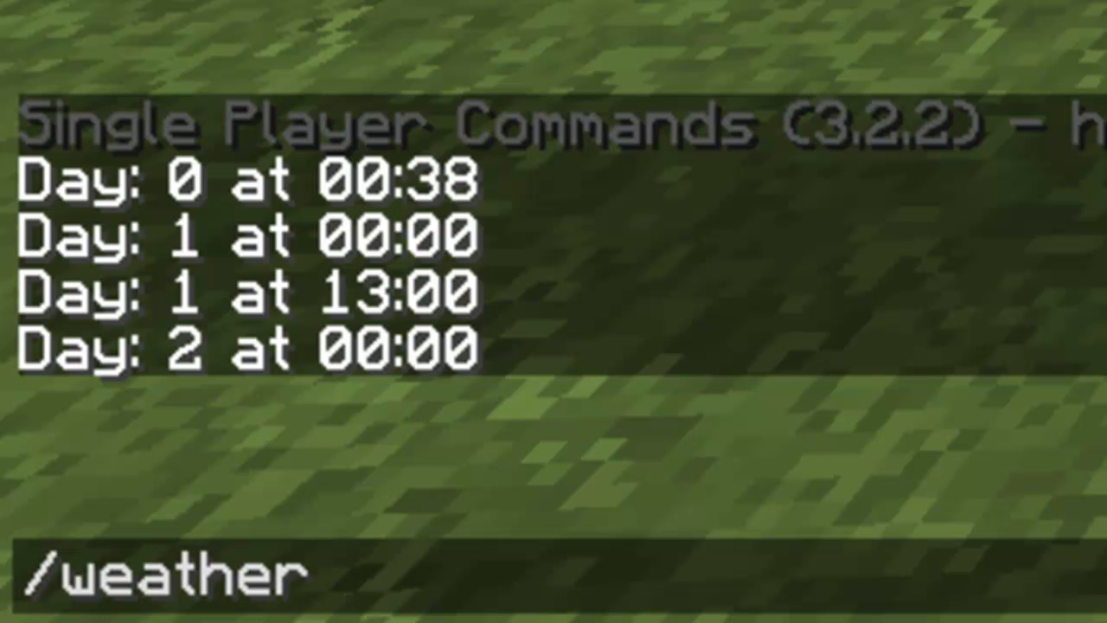
pyautogui.press('Enter')
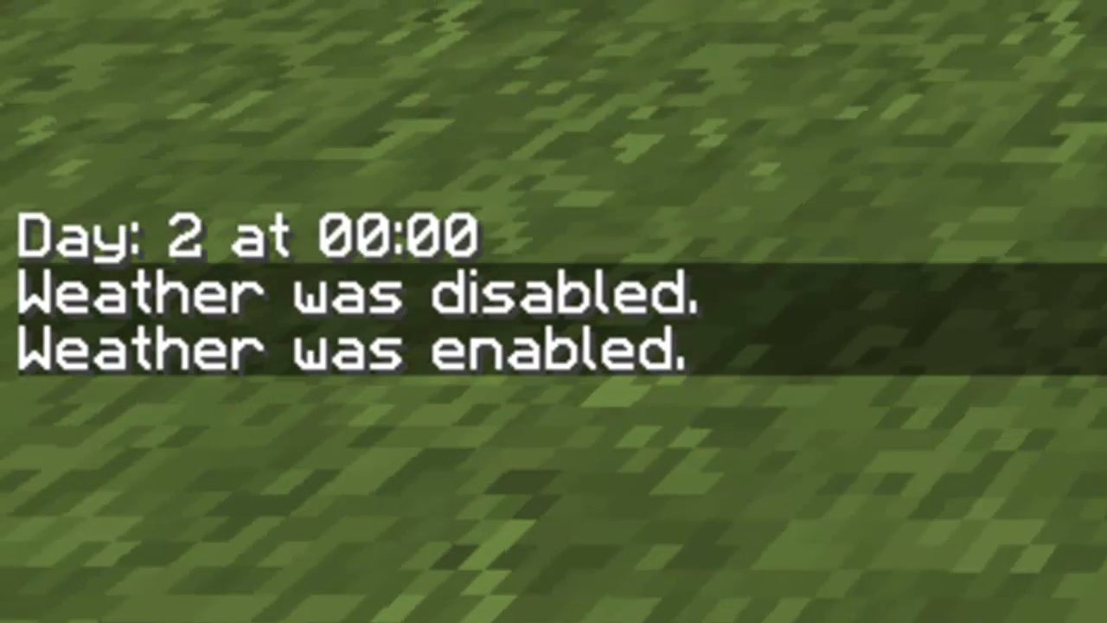
pyautogui.press('t')
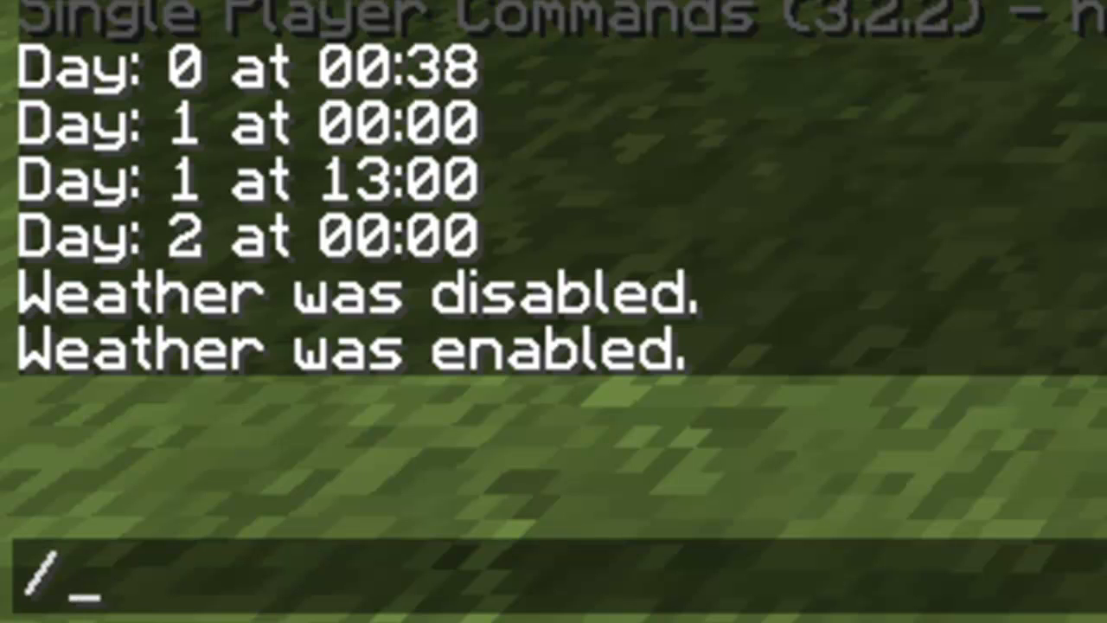
pyautogui.write('weather')
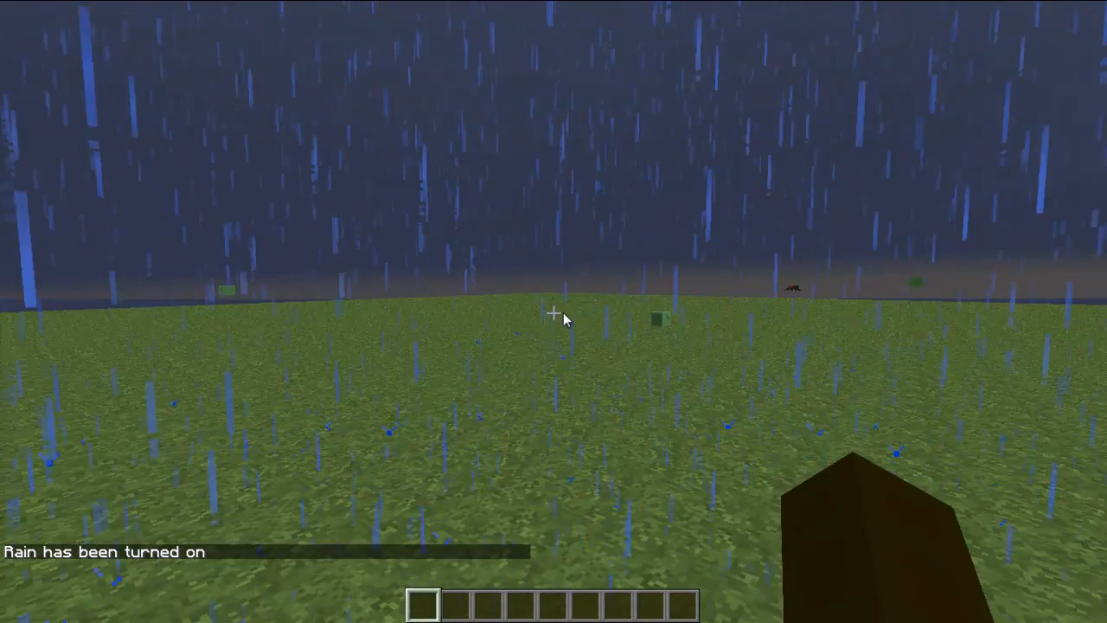
# Run /weather rain on and off, leaving a clear sunny sky.
pyautogui.press('t')
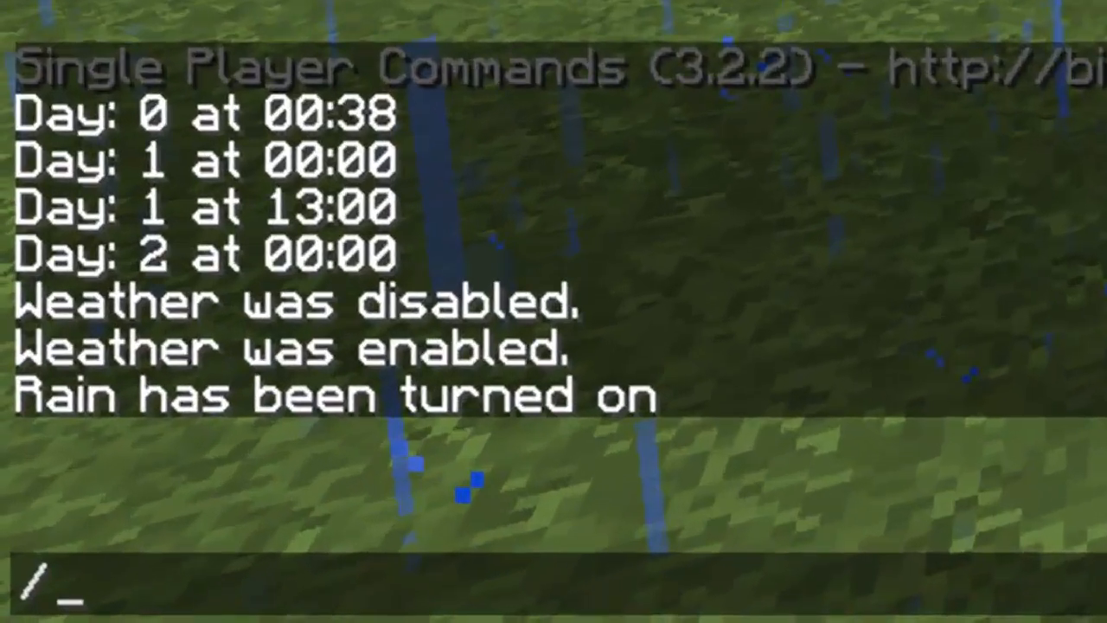
pyautogui.write('weather rai')
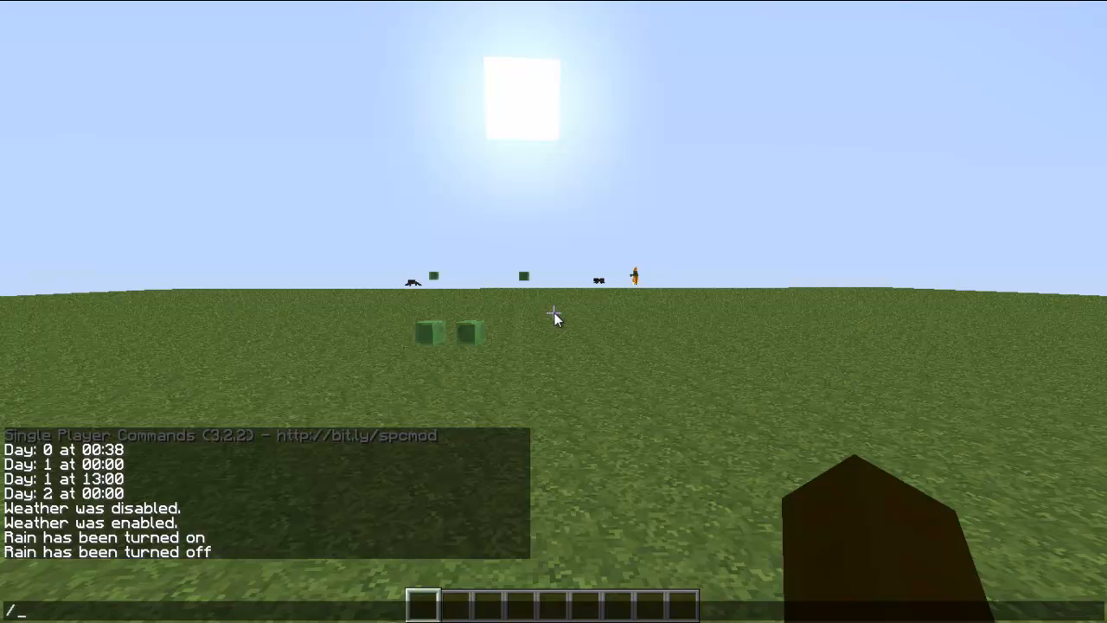
# Run /gamemode to switch to survival and back to creative.
pyautogui.write('gamemo')
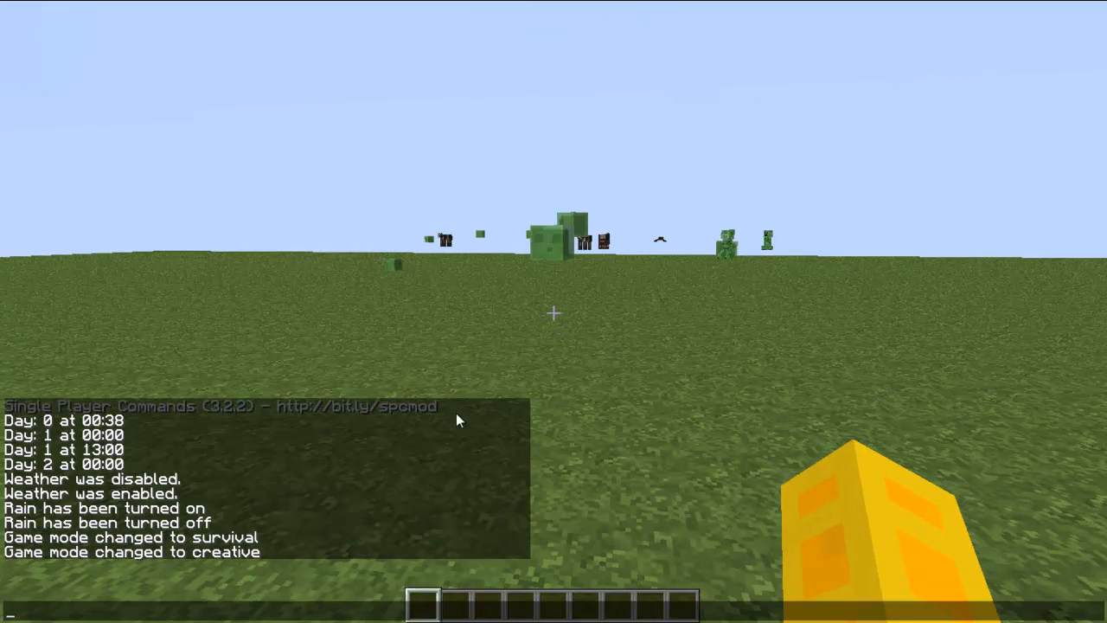
pyautogui.moveTo(691, 398)
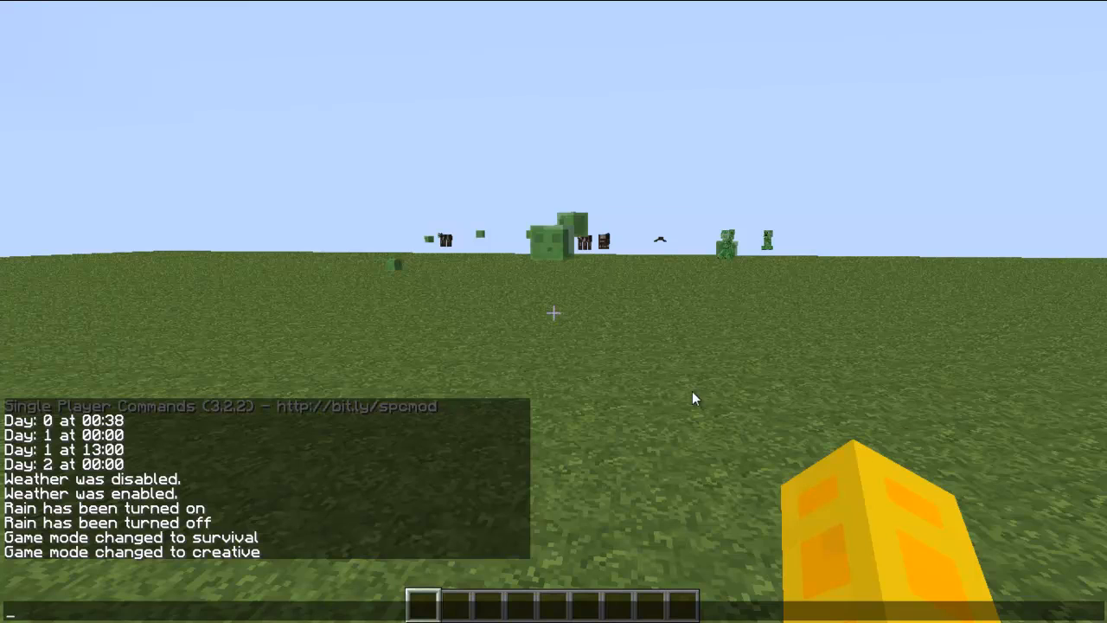
pyautogui.moveTo(277, 379)
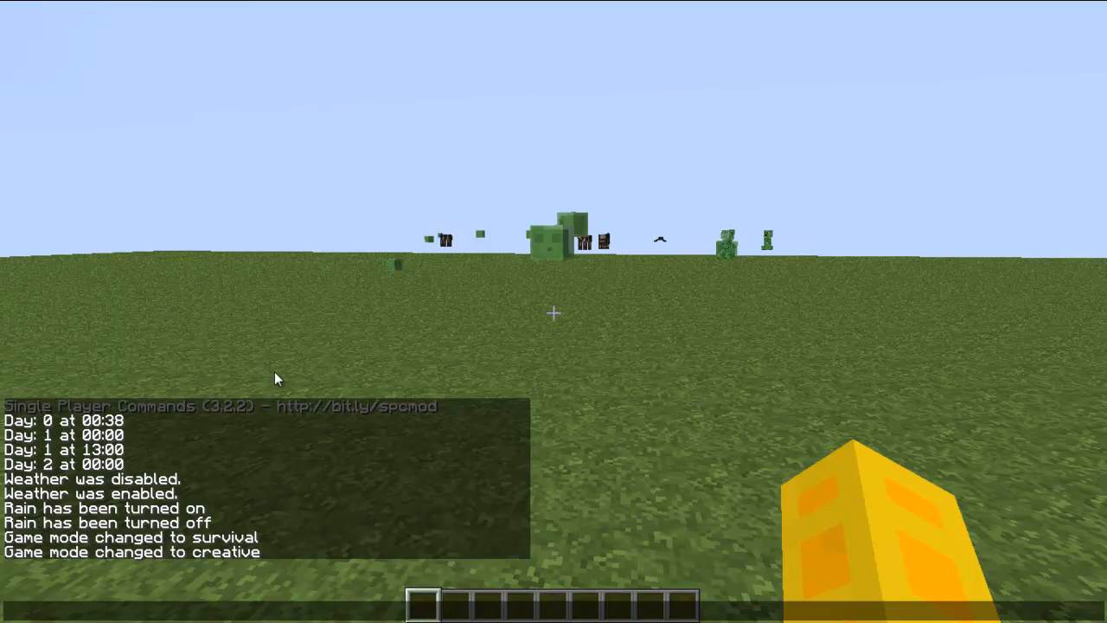
pyautogui.moveTo(731, 81)
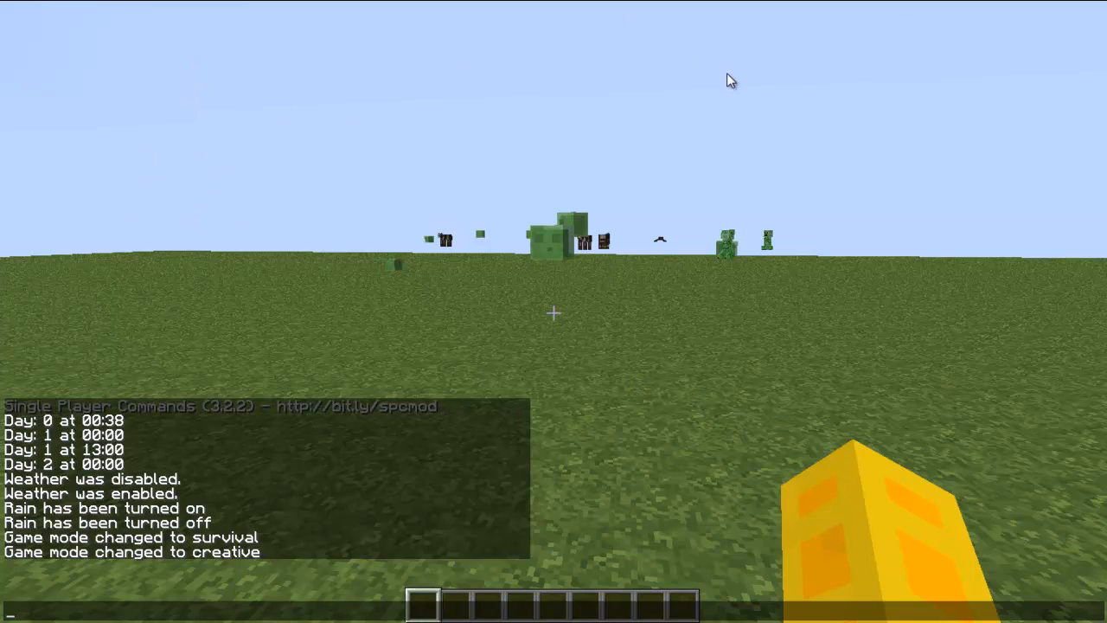
pyautogui.moveTo(652, 256)
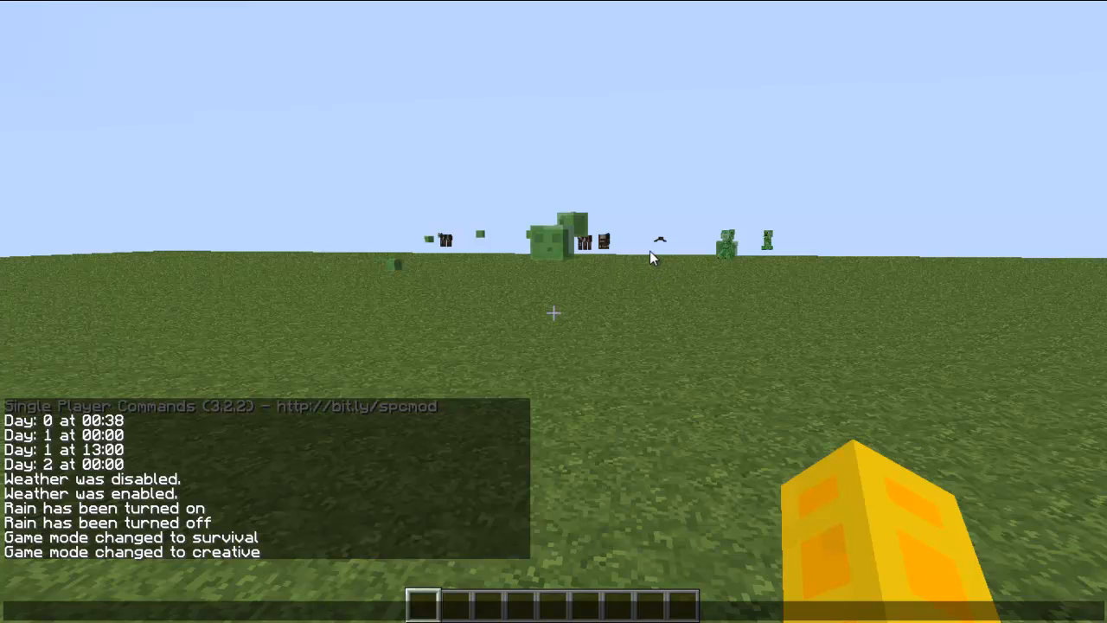
pyautogui.press('Escape')
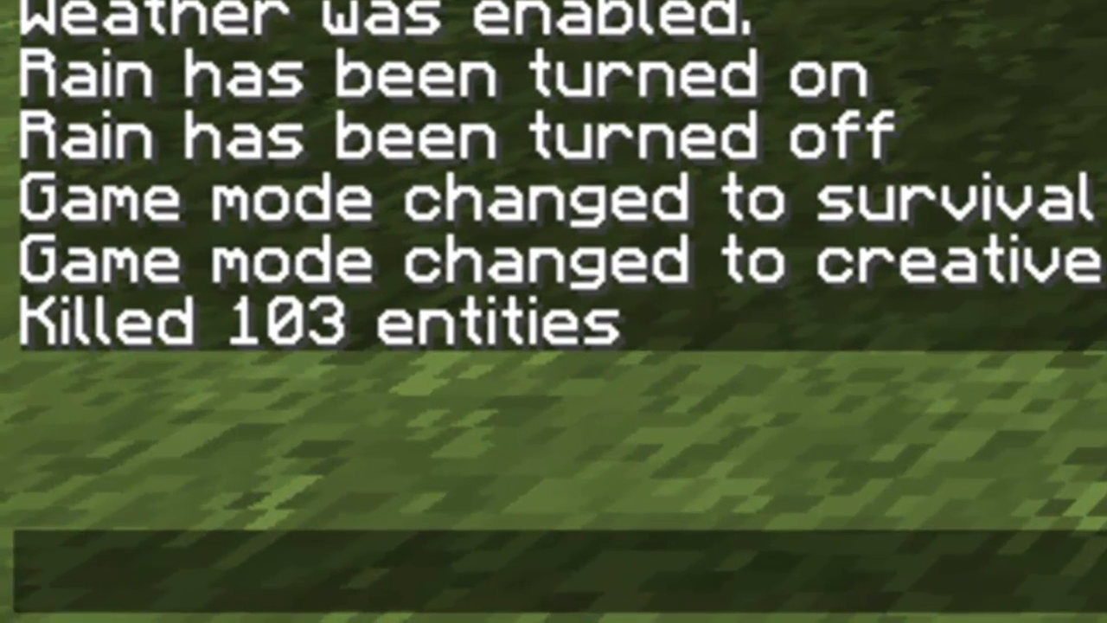
# Run /help and scroll through the mod's command list from achievement to xp.
pyautogui.press('t')
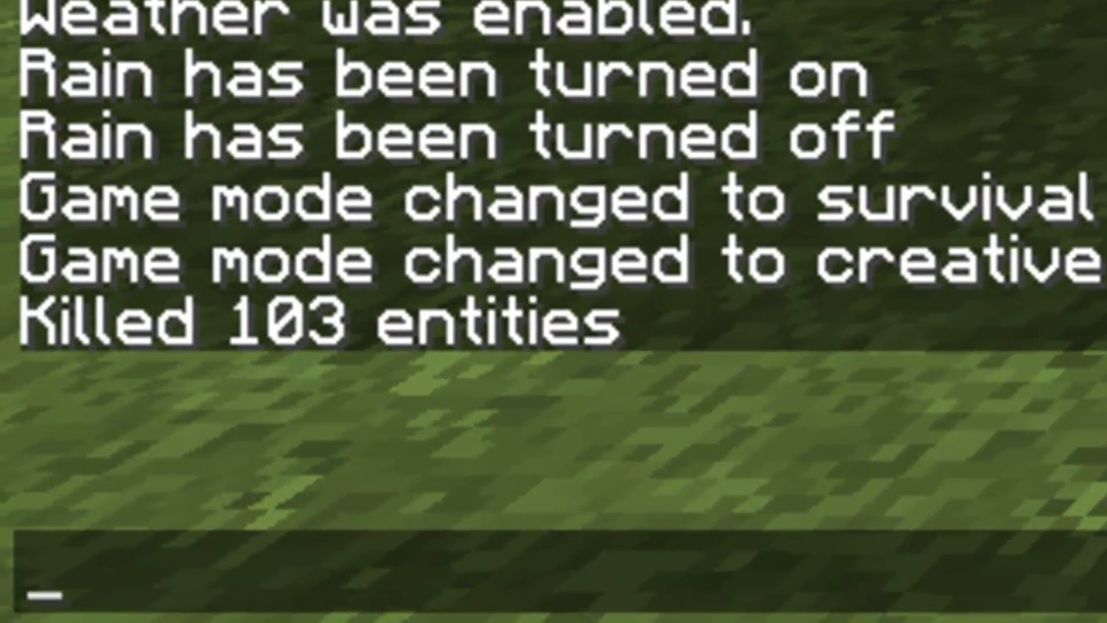
pyautogui.write('/help')
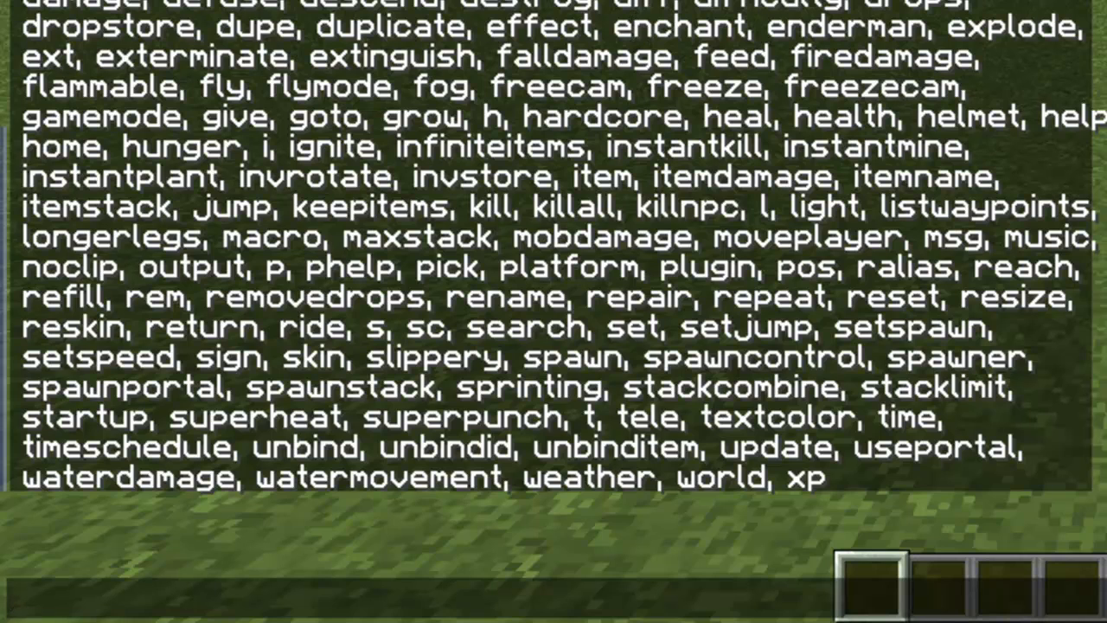
pyautogui.moveTo(402, 221)
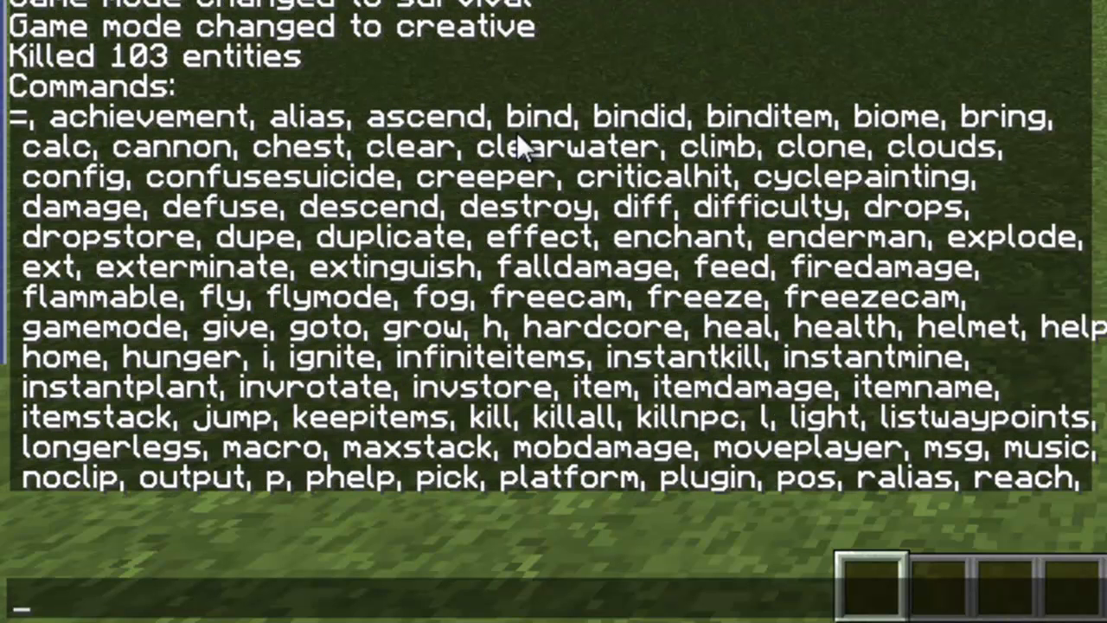
pyautogui.scroll(-3)
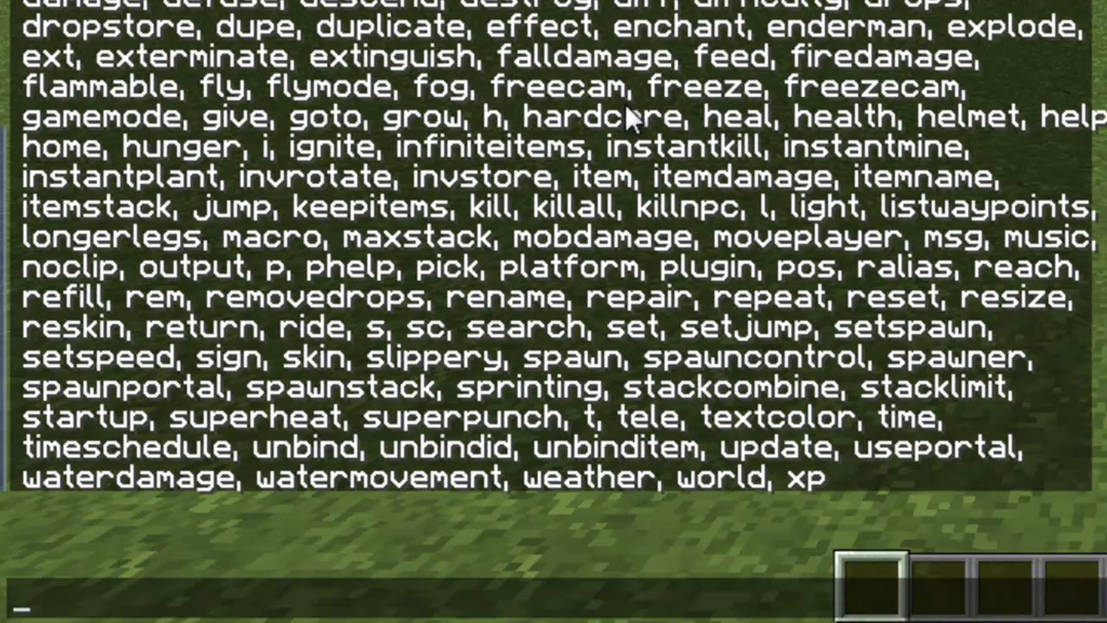
pyautogui.moveTo(562, 103)
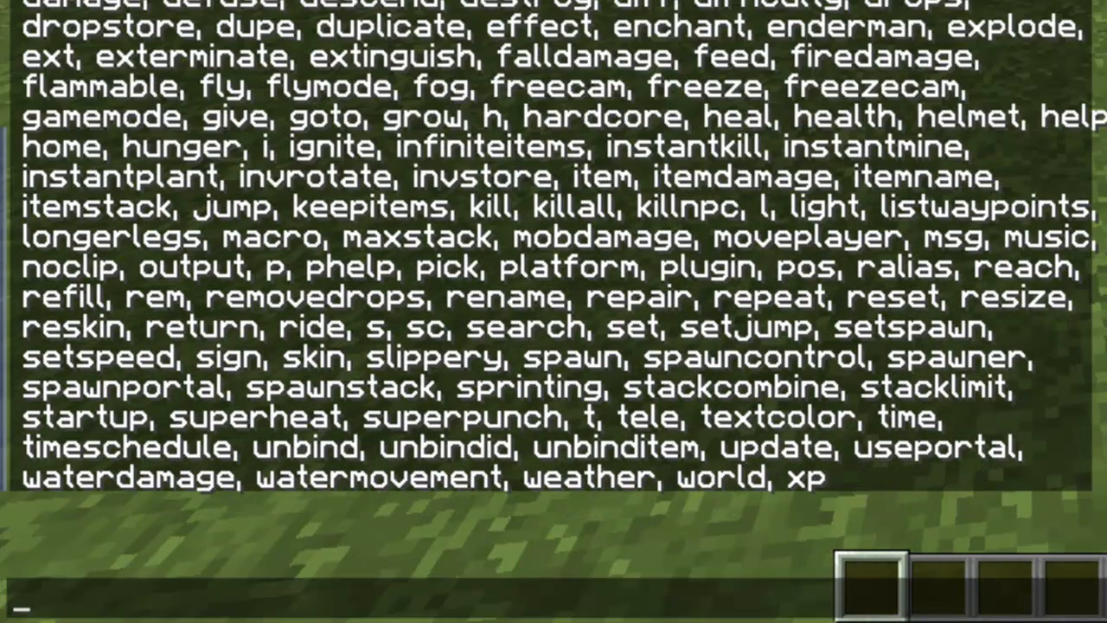
# Run /spawn creeper to spawn creepers that blast craters into the grass.
pyautogui.write('/spawn')
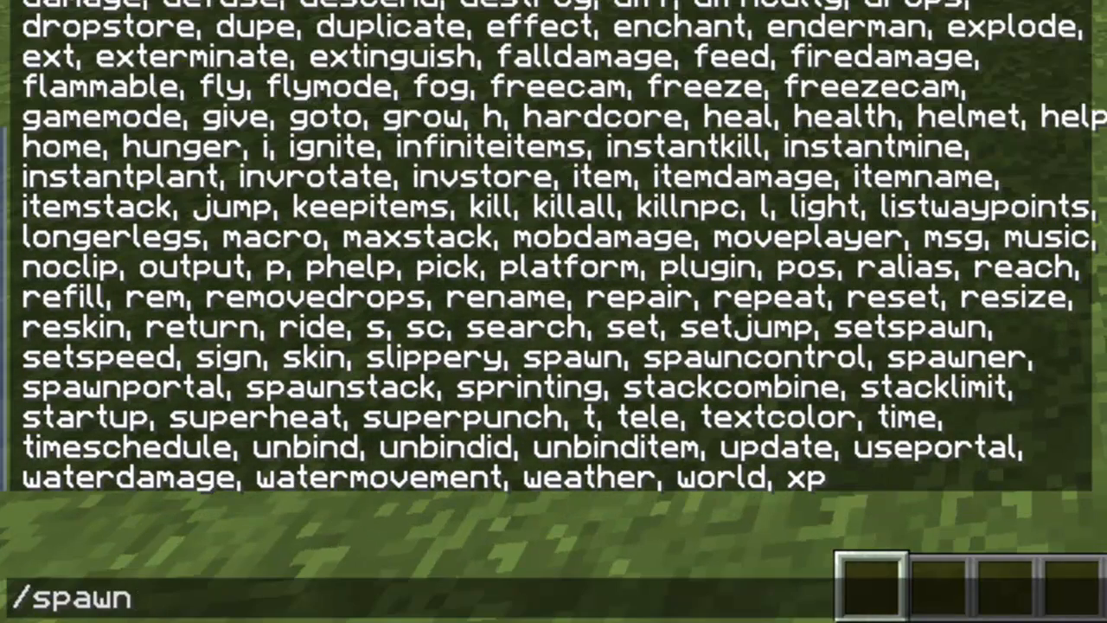
pyautogui.write('creep')
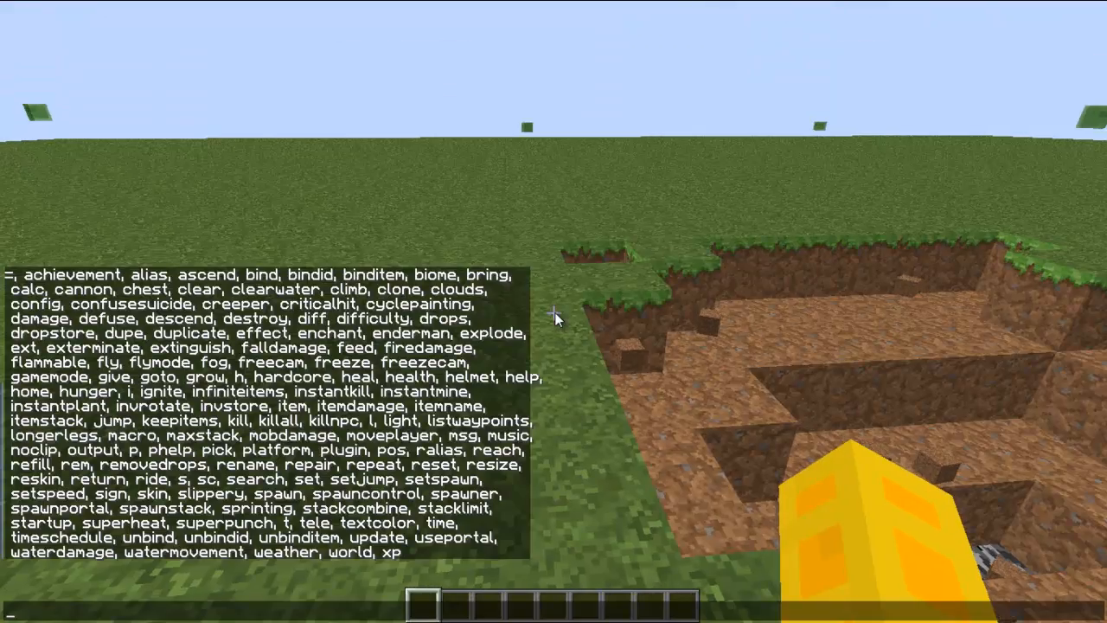
pyautogui.write('/spawn')
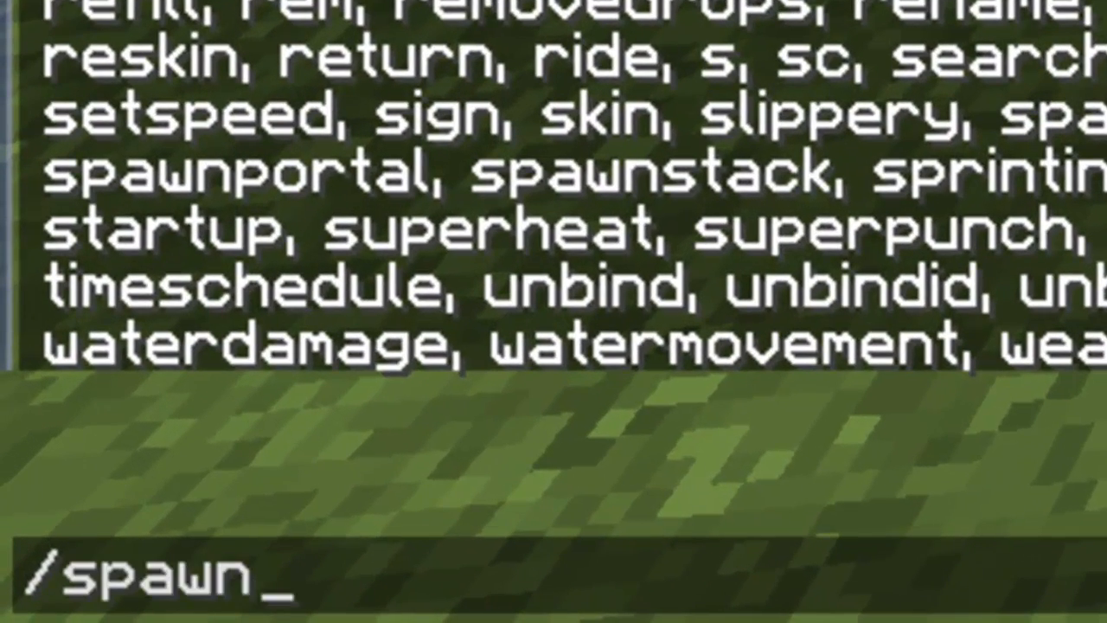
pyautogui.write('cr')
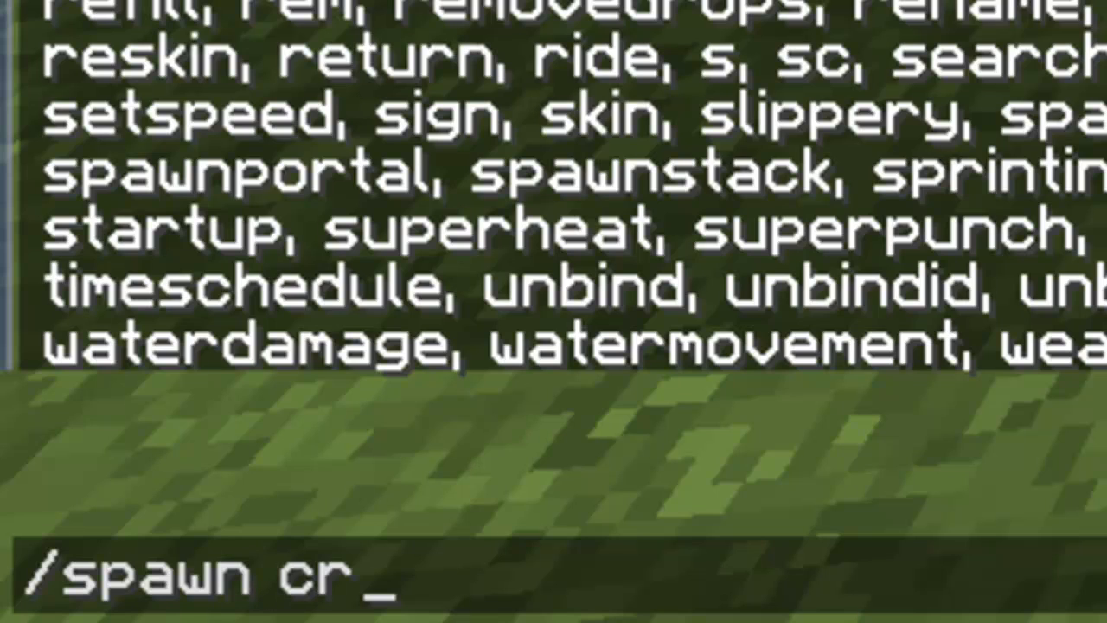
pyautogui.write('eeper')
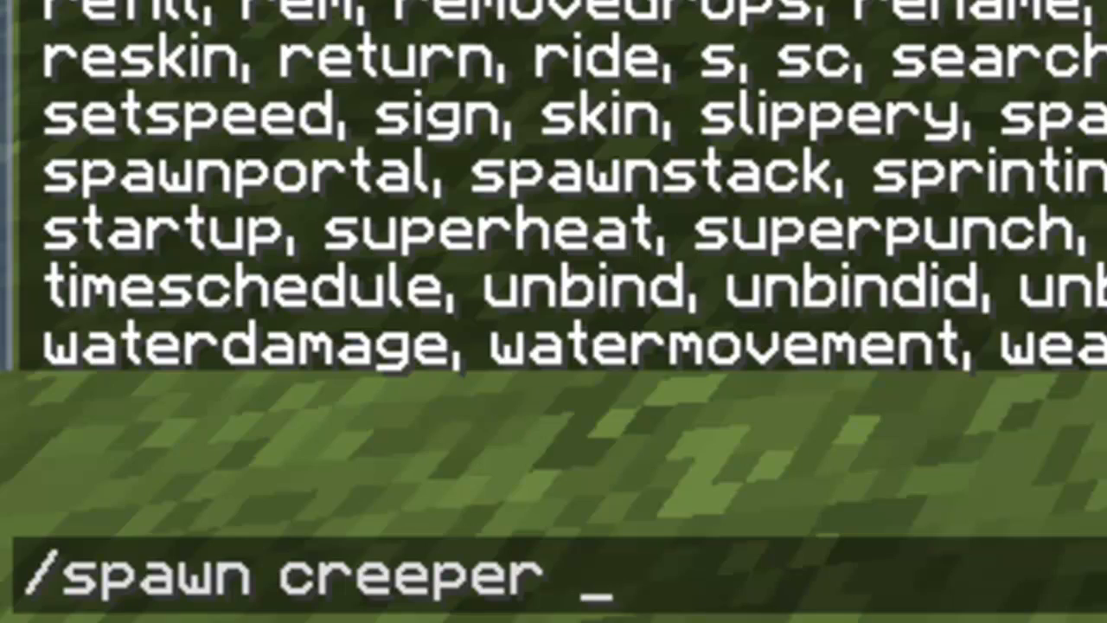
pyautogui.press('enter')
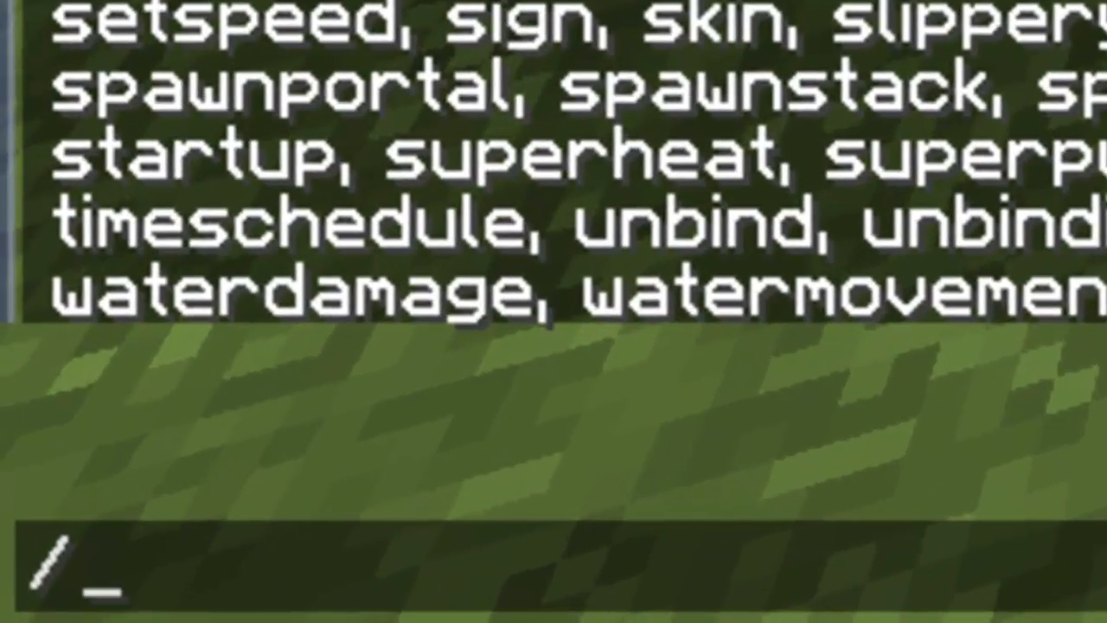
# Enter another spawn creeper command on the command line.
pyautogui.write('spawn')
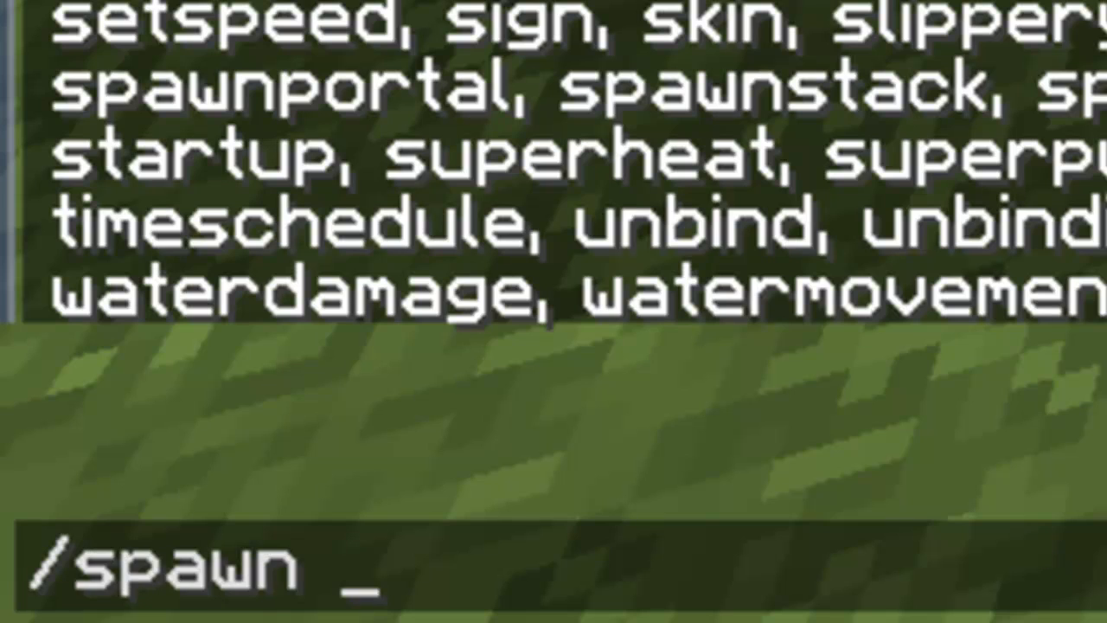
pyautogui.write('creeper')
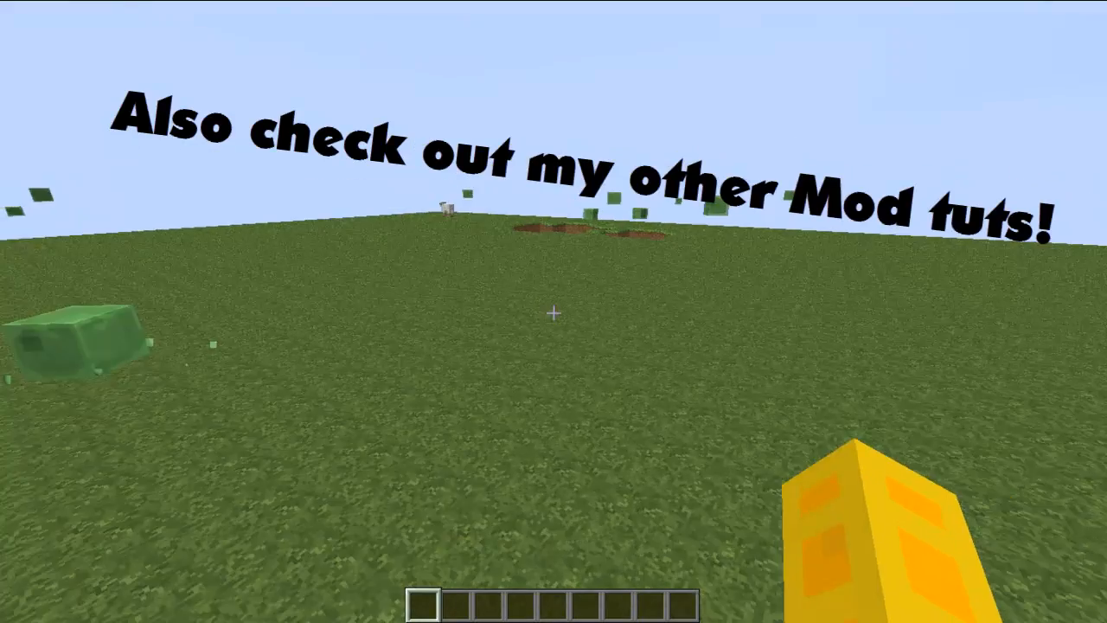
pyautogui.moveTo(554, 312)
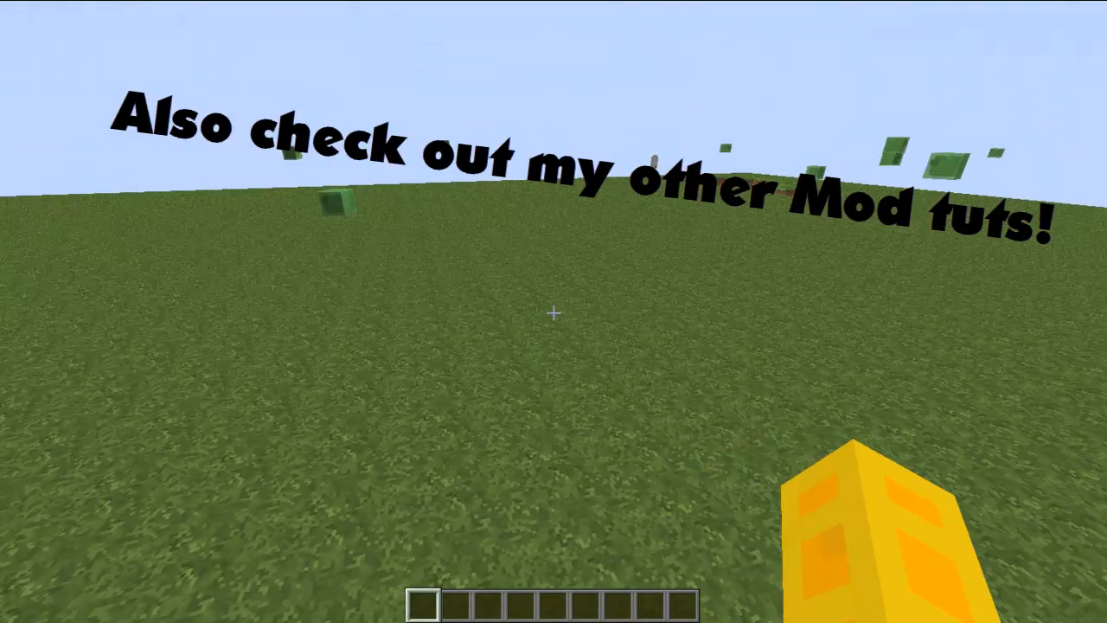